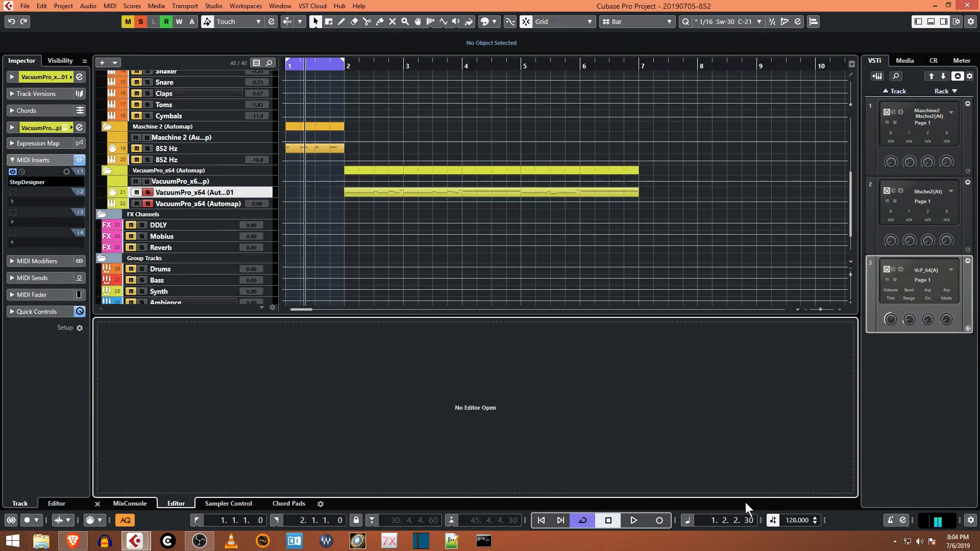
mouse_move(664, 460)
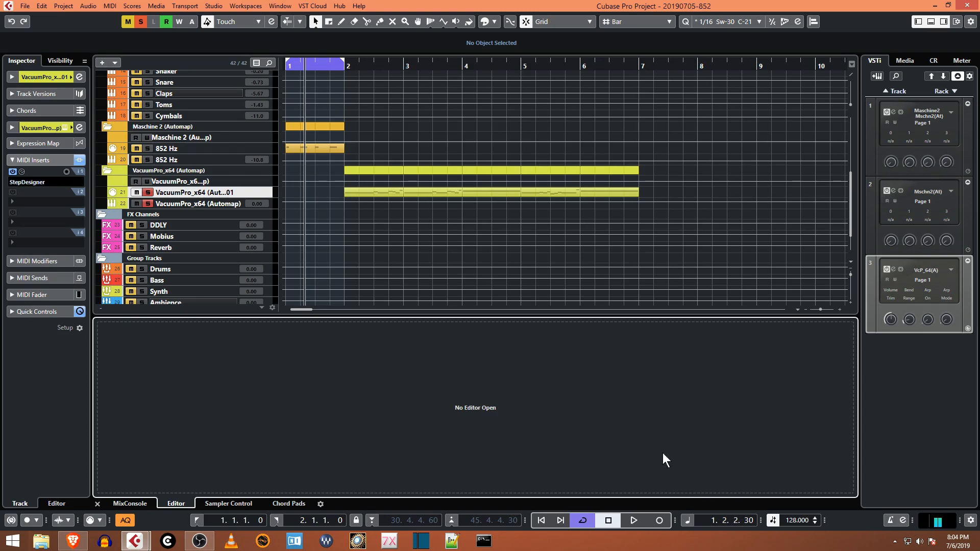
mouse_move(28, 187)
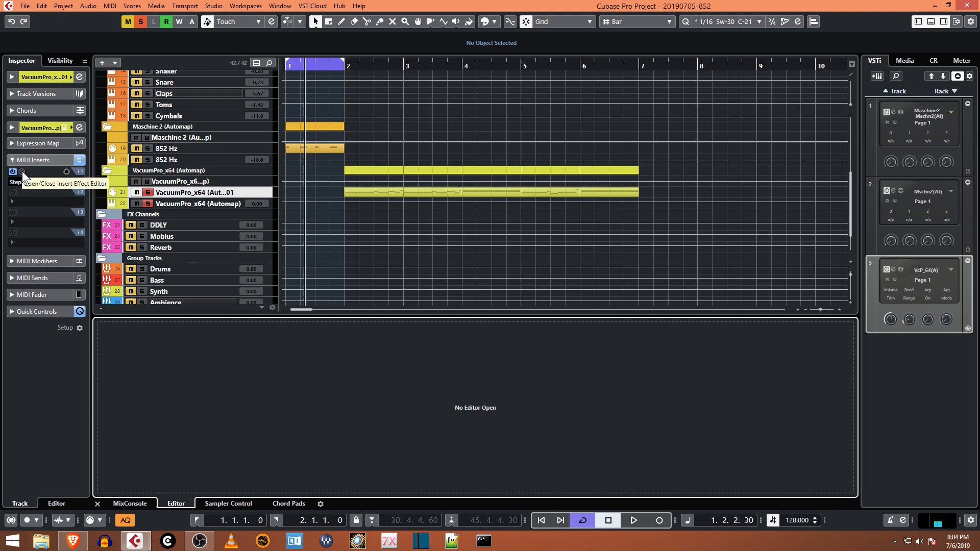
Step: Open the VacuumPro track's StepDesigner on pattern 6 and close the VacuumPro synth window
click(11, 172)
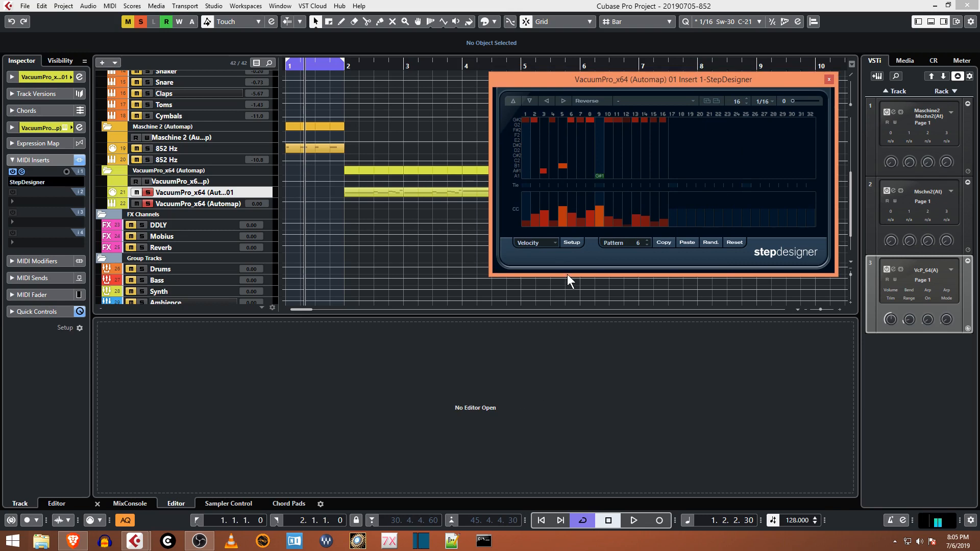
mouse_move(297, 201)
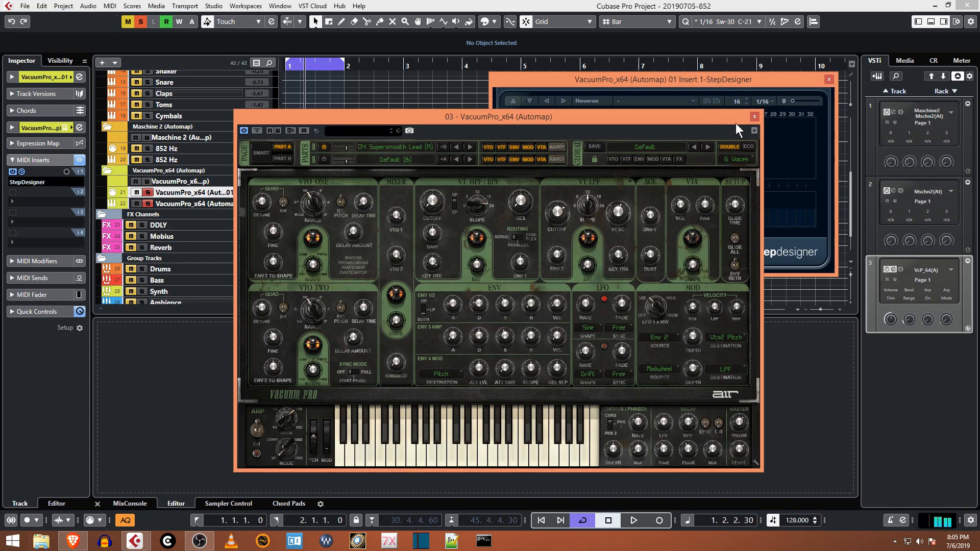
click(754, 117)
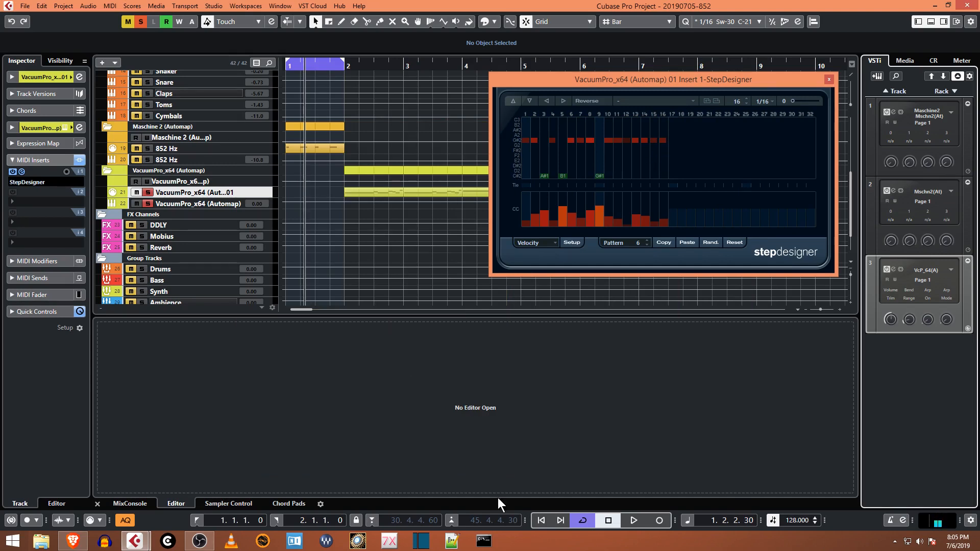
mouse_move(526, 350)
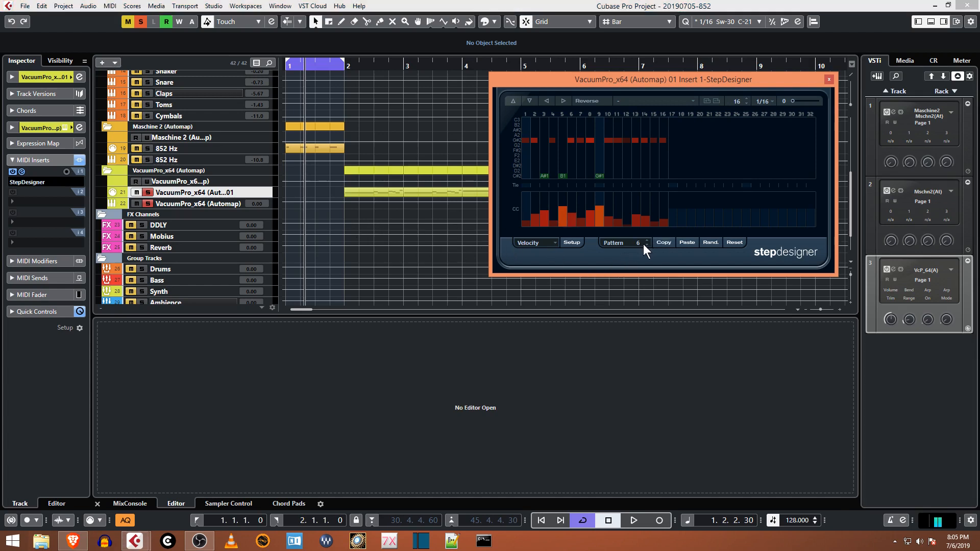
Step: Switch StepDesigner from pattern 6 to the empty pattern 4
click(645, 242)
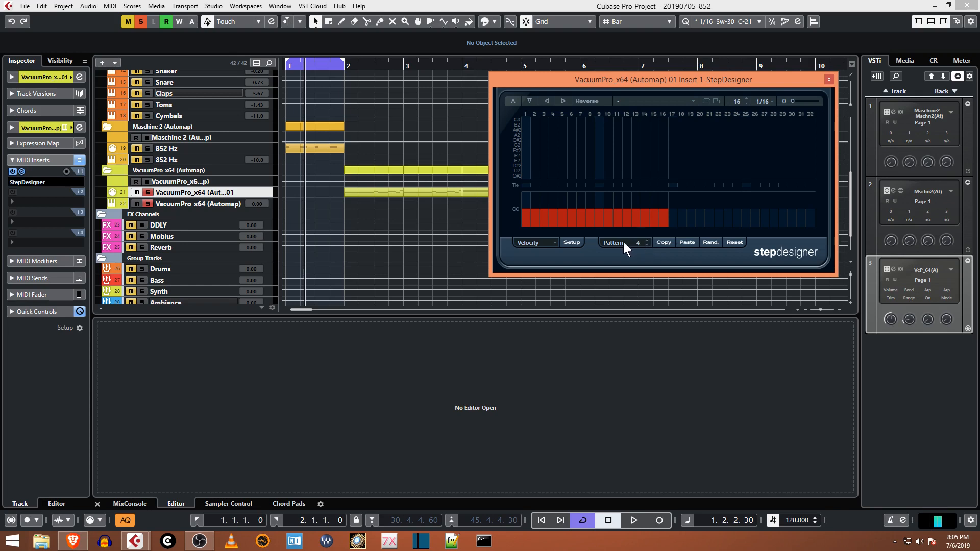
mouse_move(651, 169)
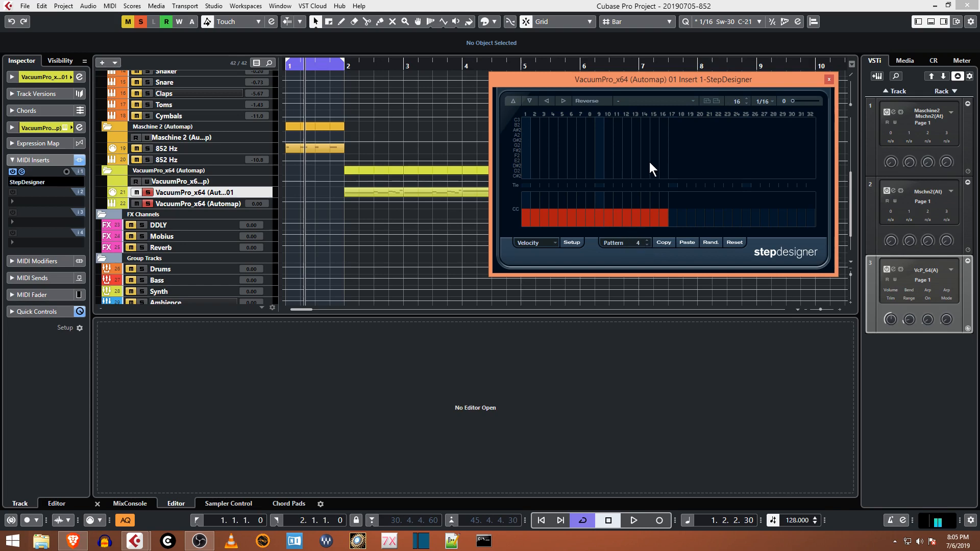
mouse_move(687, 102)
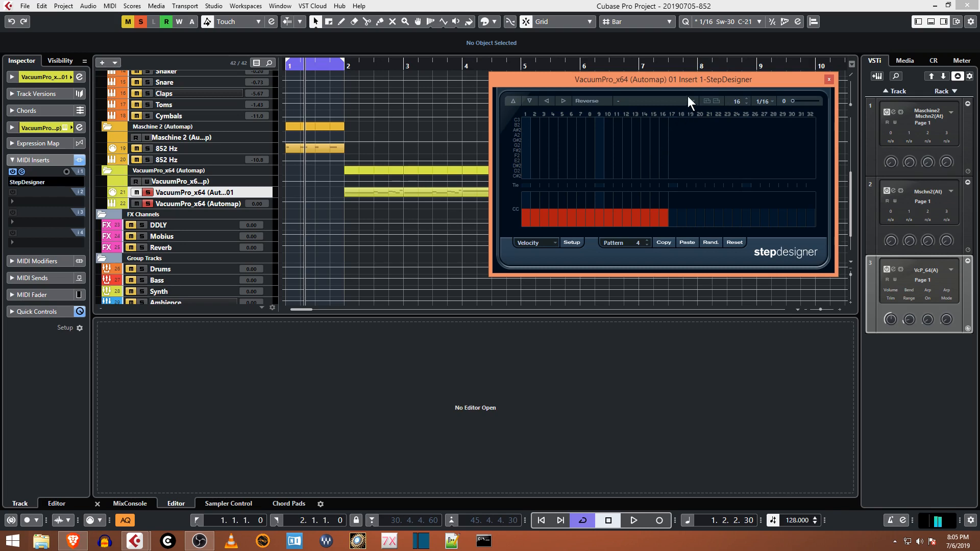
mouse_move(648, 104)
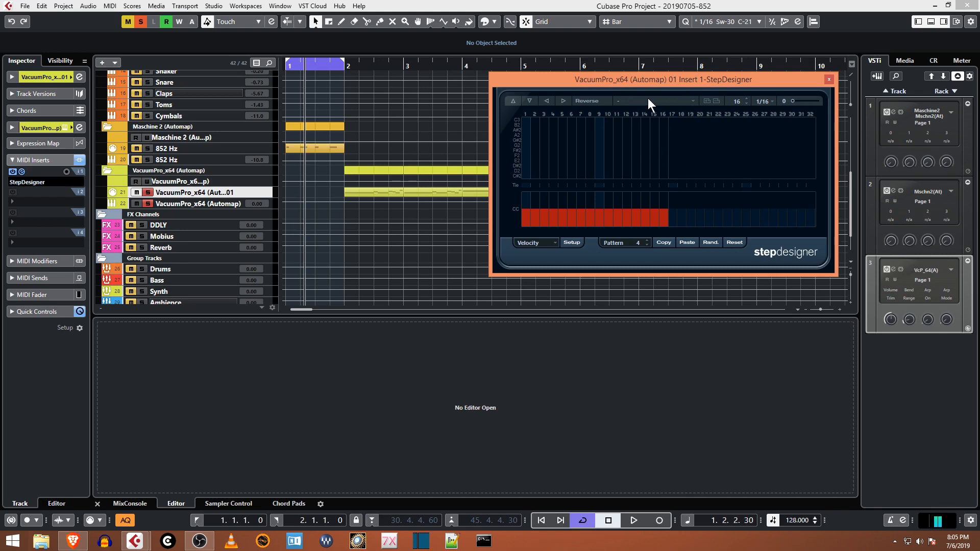
mouse_move(709, 108)
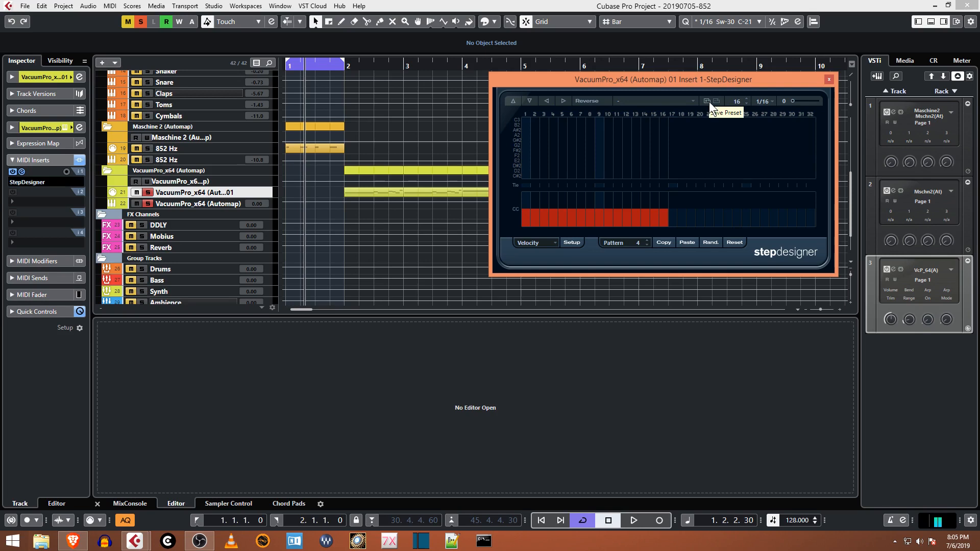
mouse_move(688, 110)
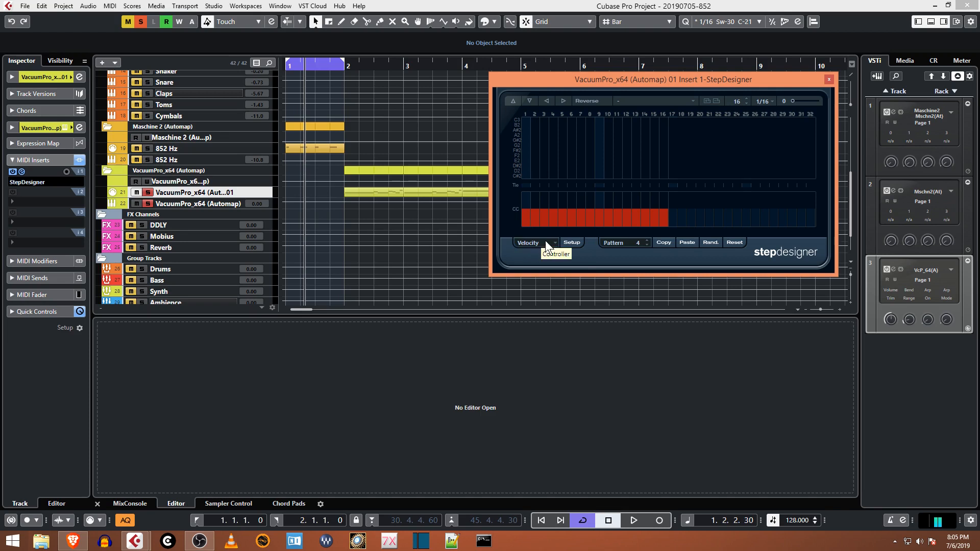
mouse_move(553, 216)
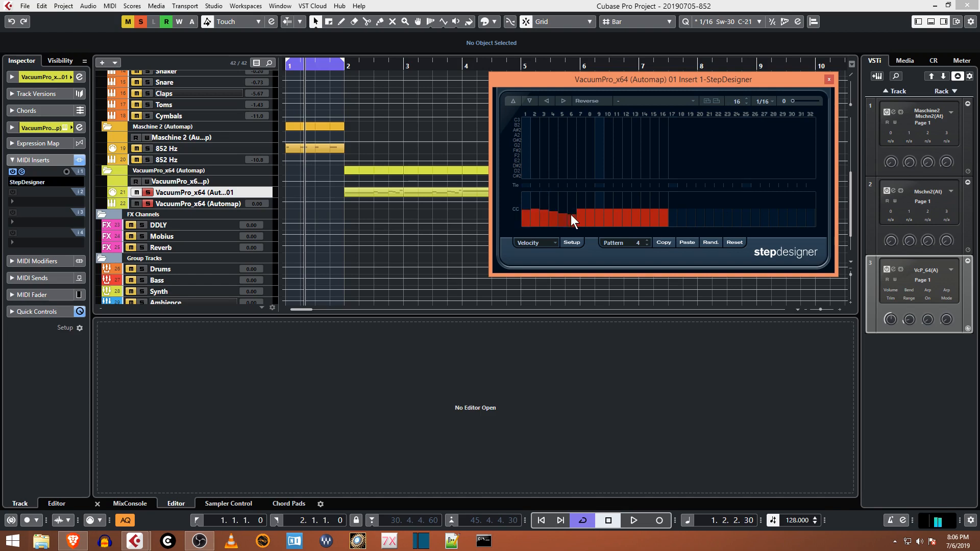
Step: View pattern 4's Gate lane, then switch the controller dropdown back to Velocity
click(533, 243)
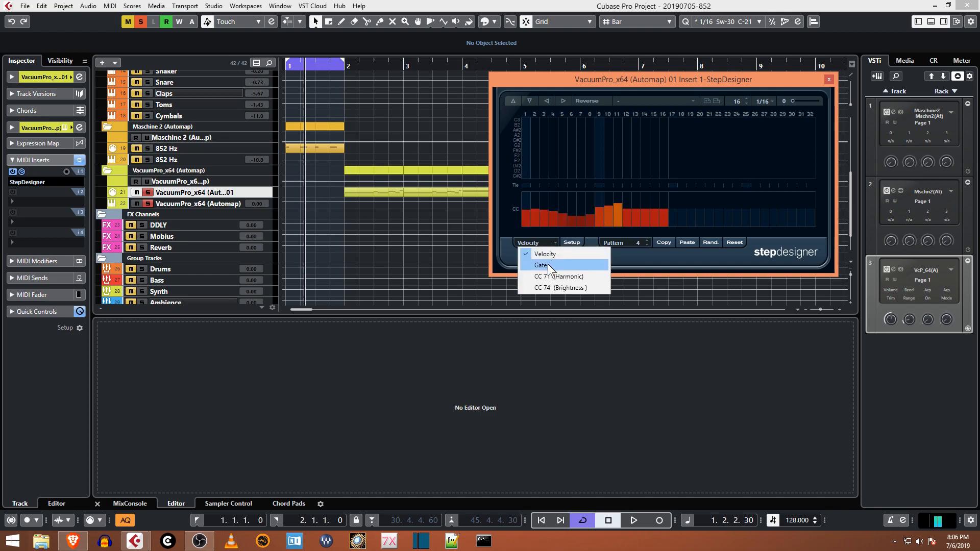
click(542, 264)
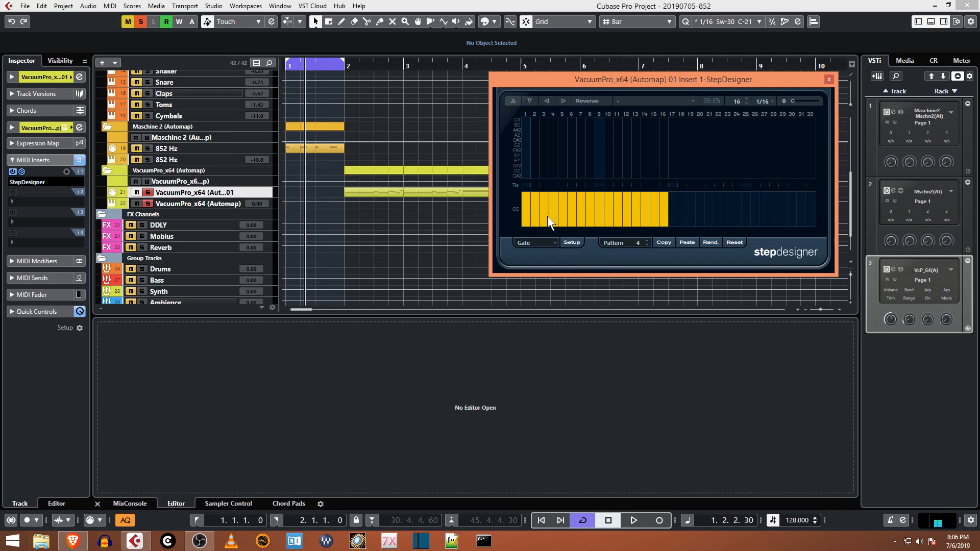
mouse_move(575, 213)
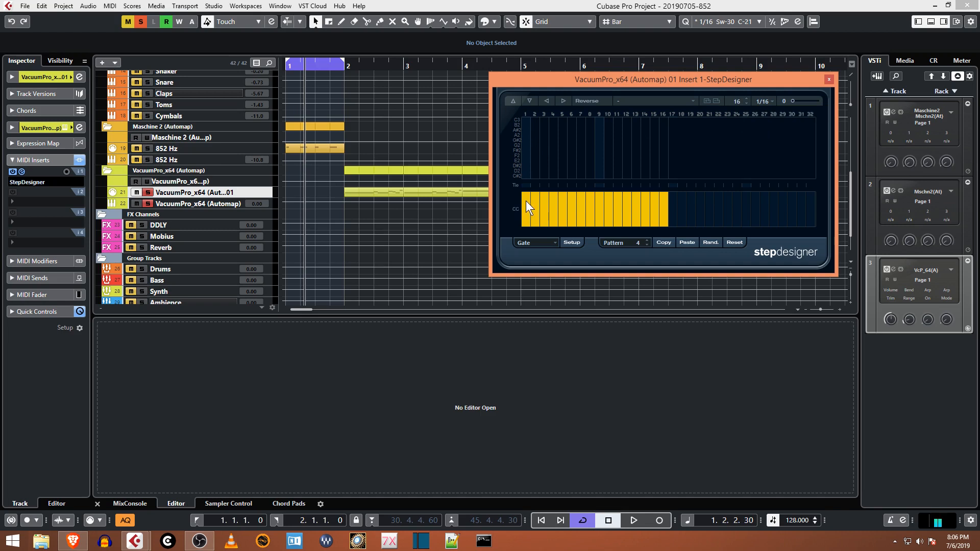
click(535, 242)
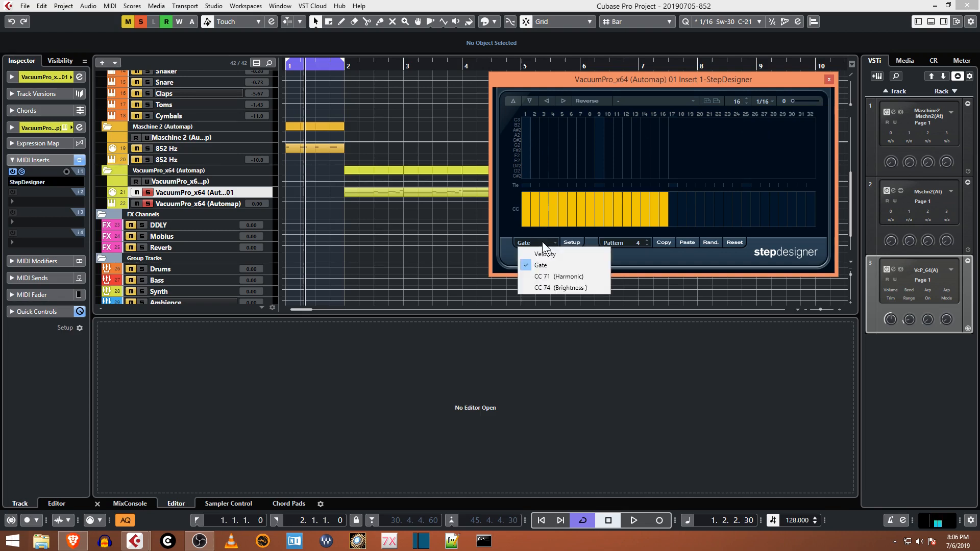
click(545, 253)
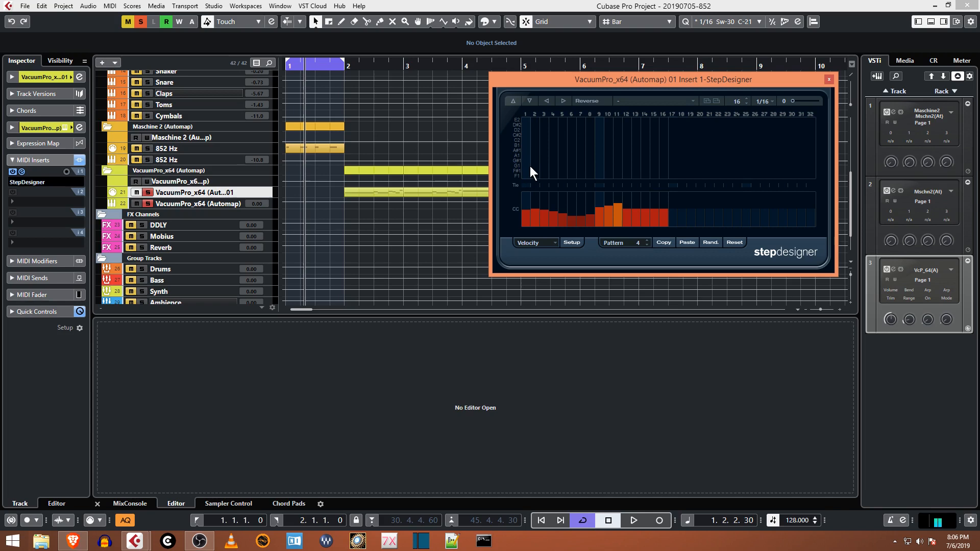
Step: Enter same-pitch notes on all 16 steps of pattern 4 and start playback
drag(524, 161, 565, 161)
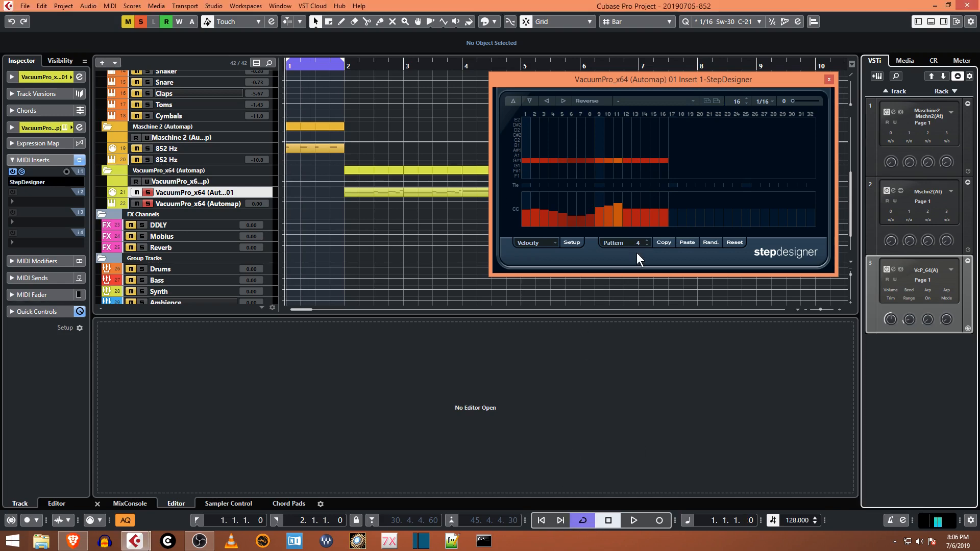
click(633, 520)
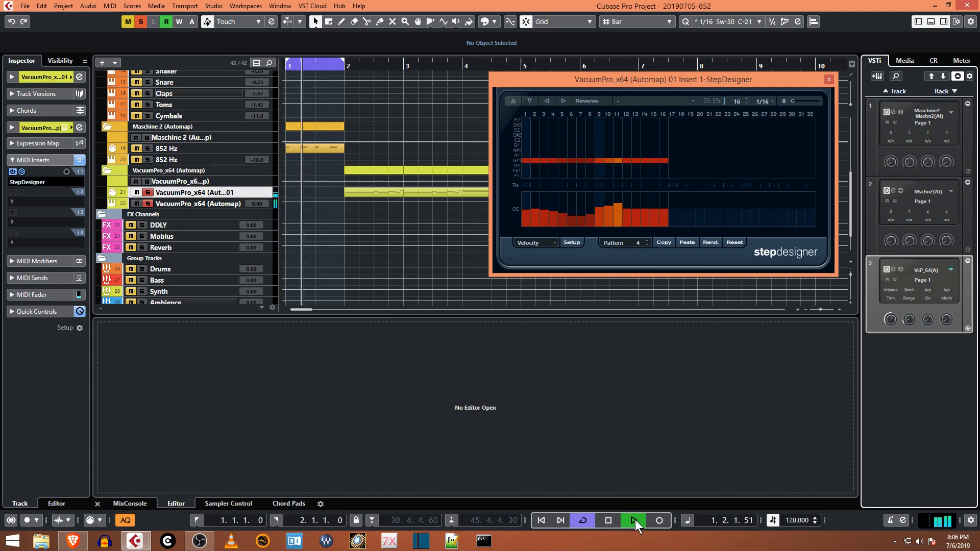
click(633, 520)
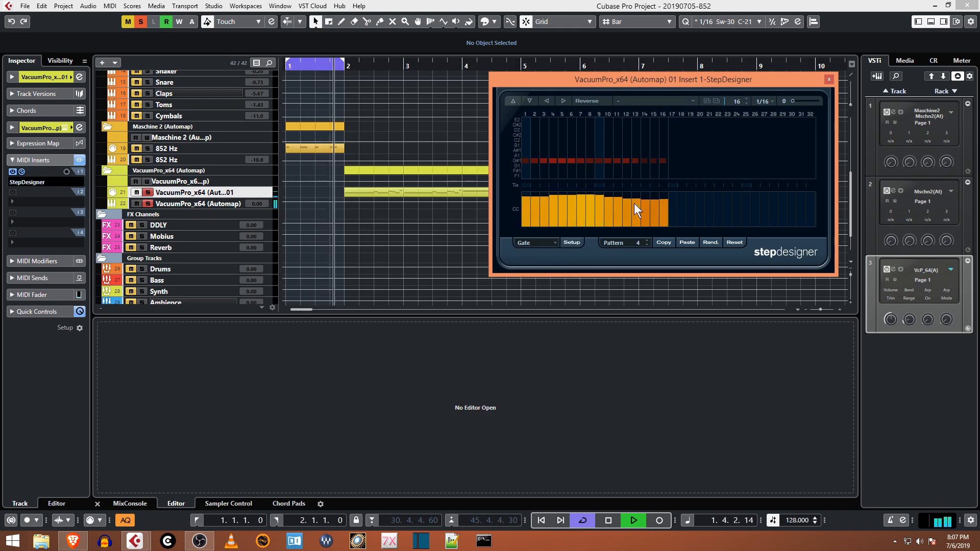
Step: Redraw pattern 4's gate lengths as long bars with a mid-pattern dip
drag(634, 209, 619, 209)
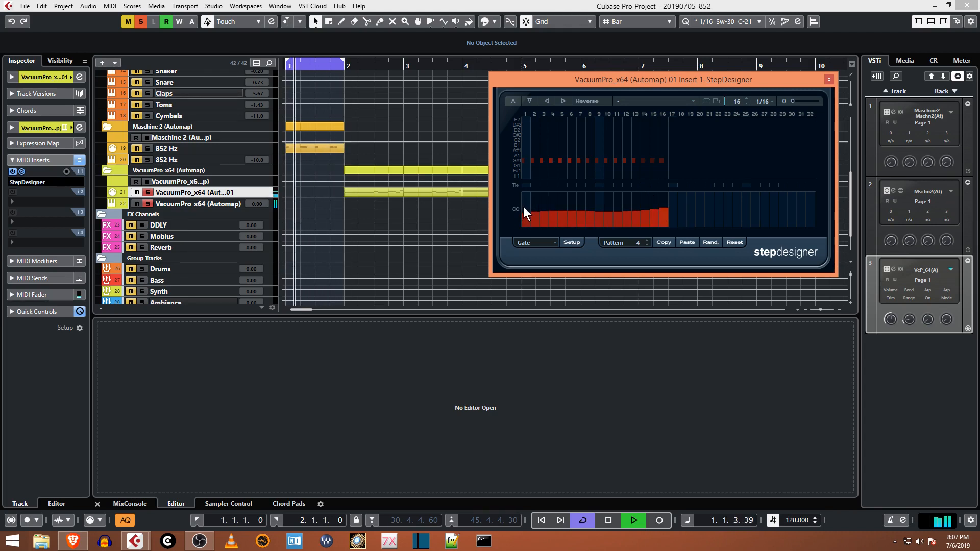
drag(528, 216, 609, 206)
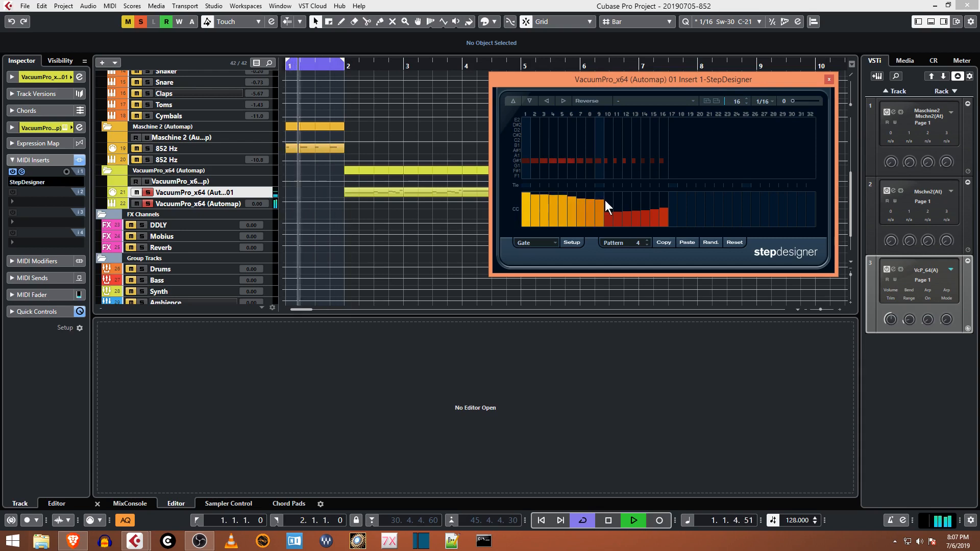
drag(609, 216, 665, 206)
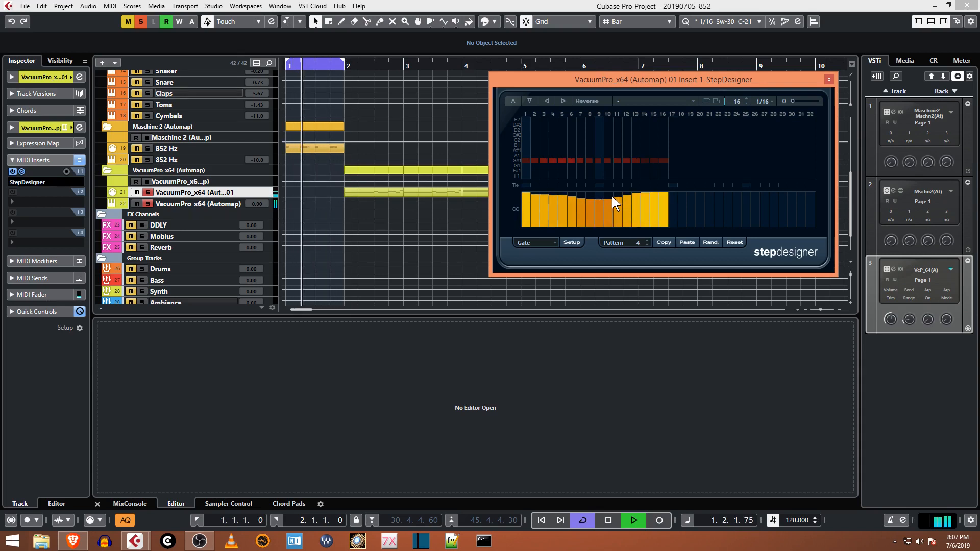
Step: Switch the controller lane back to Velocity and bring up the controller assignment Setup
click(533, 242)
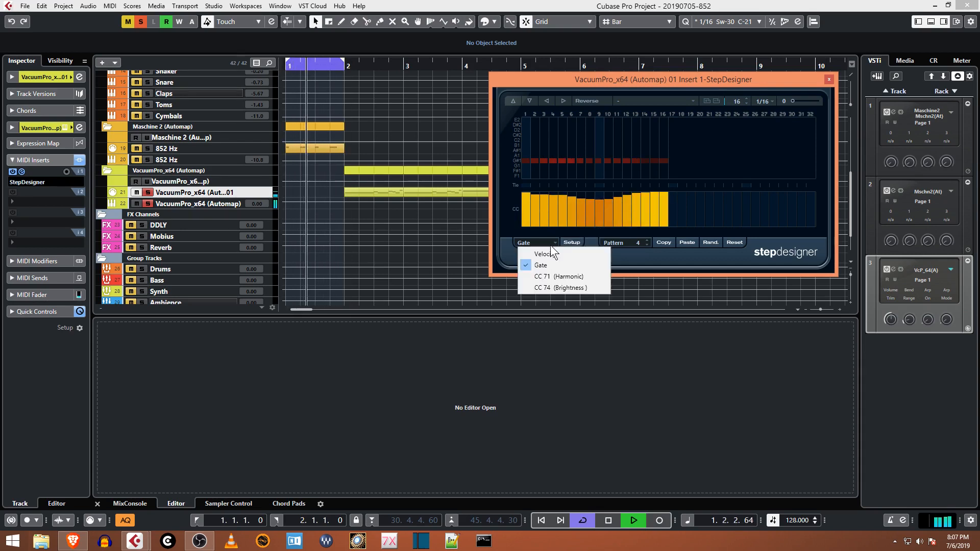
click(538, 253)
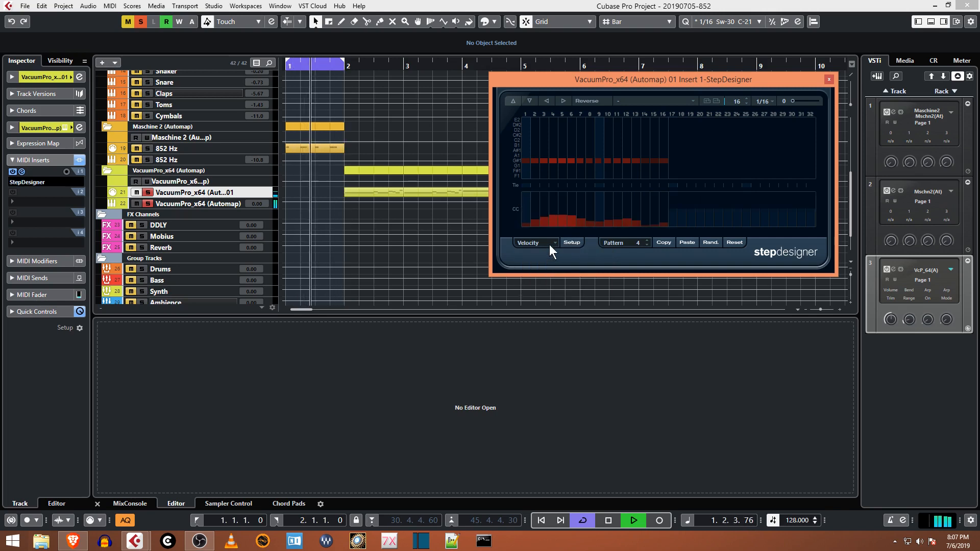
click(570, 242)
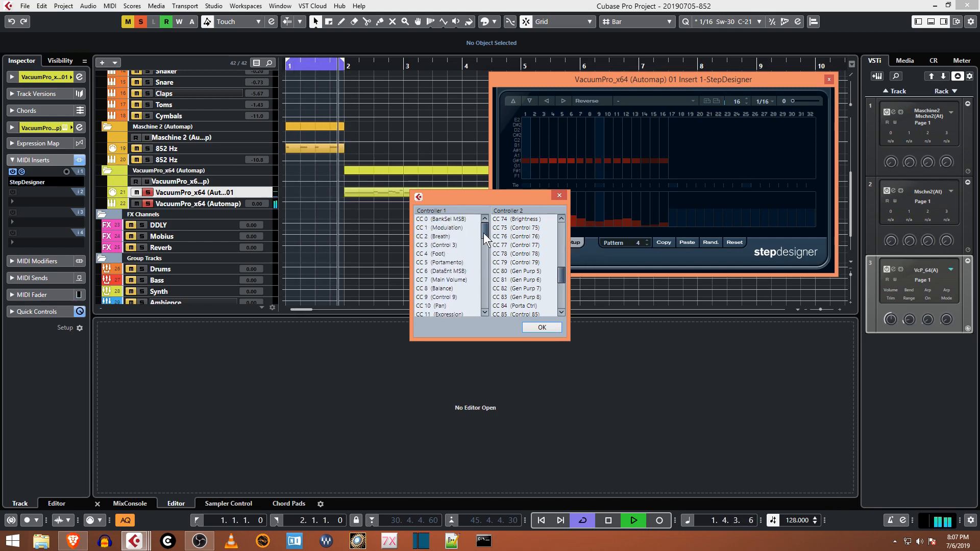
Step: Scroll the Setup dialog's controller lists and confirm with OK
scroll(down, 3)
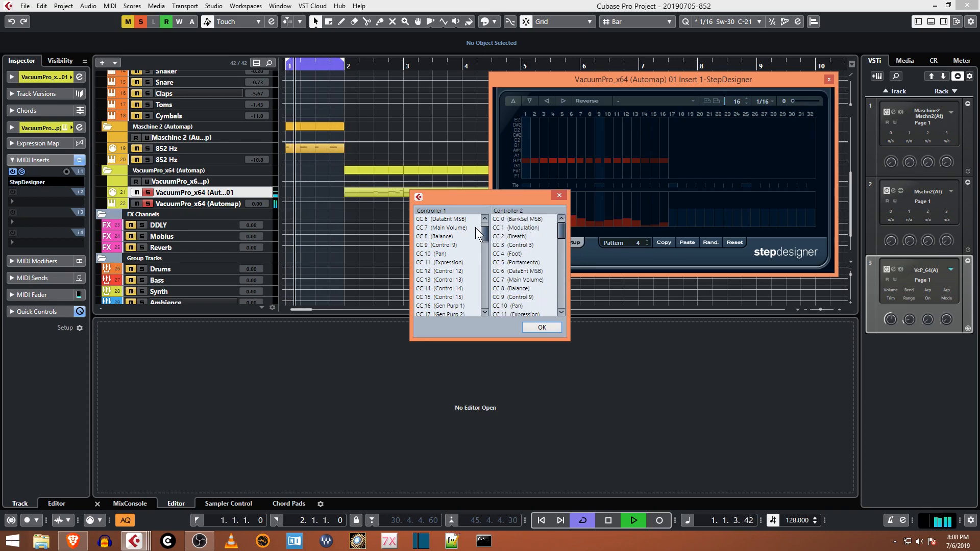
click(541, 326)
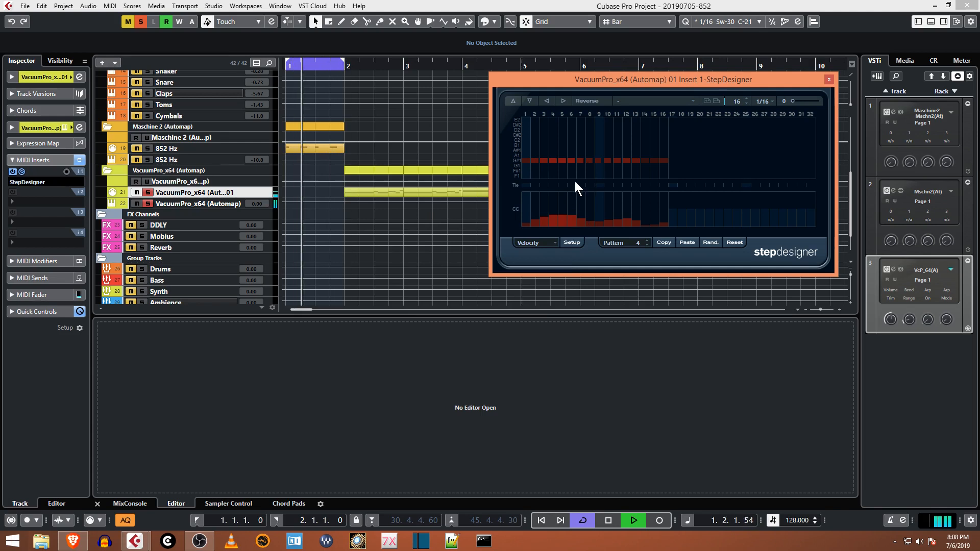
Step: Draw a two-hump velocity curve, audition the loop, and raise step 5's note pitch
drag(550, 222, 585, 197)
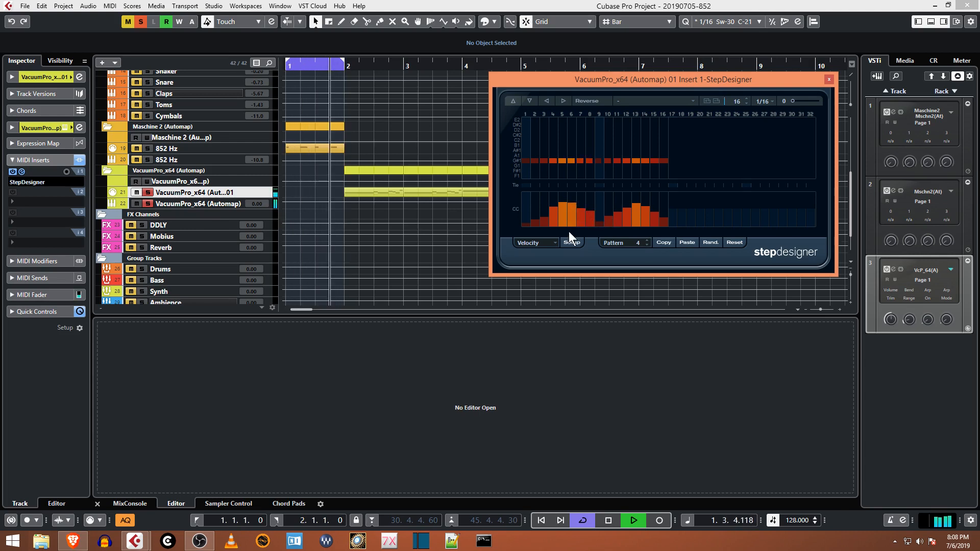
mouse_move(597, 222)
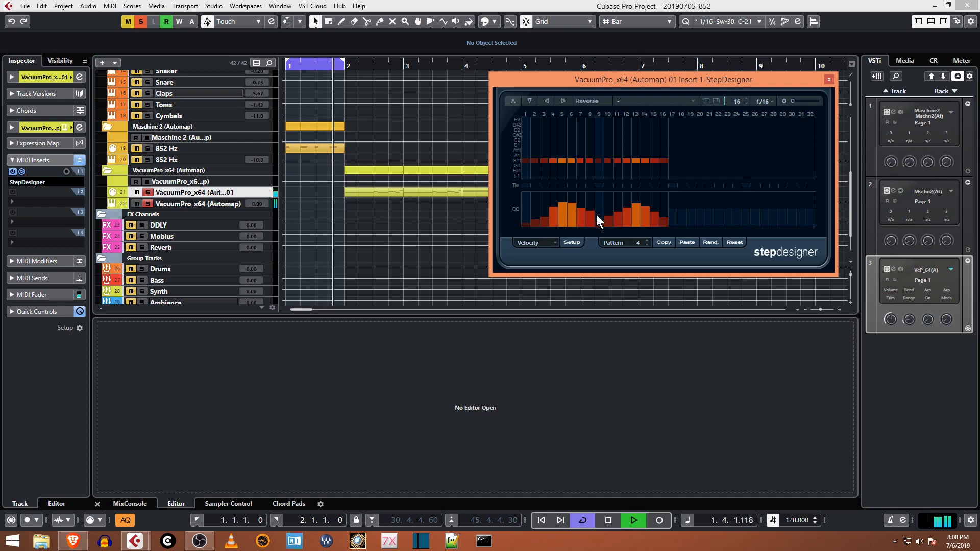
click(632, 520)
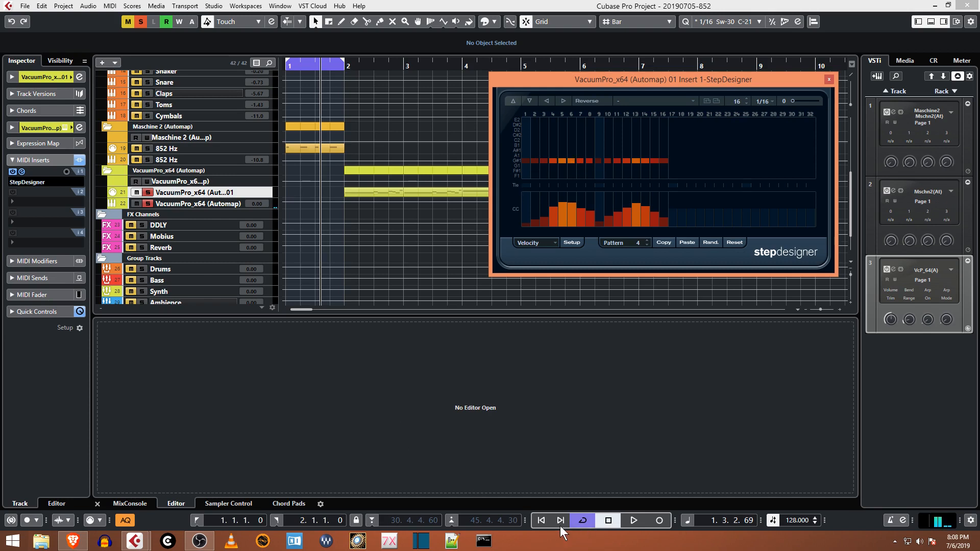
click(633, 520)
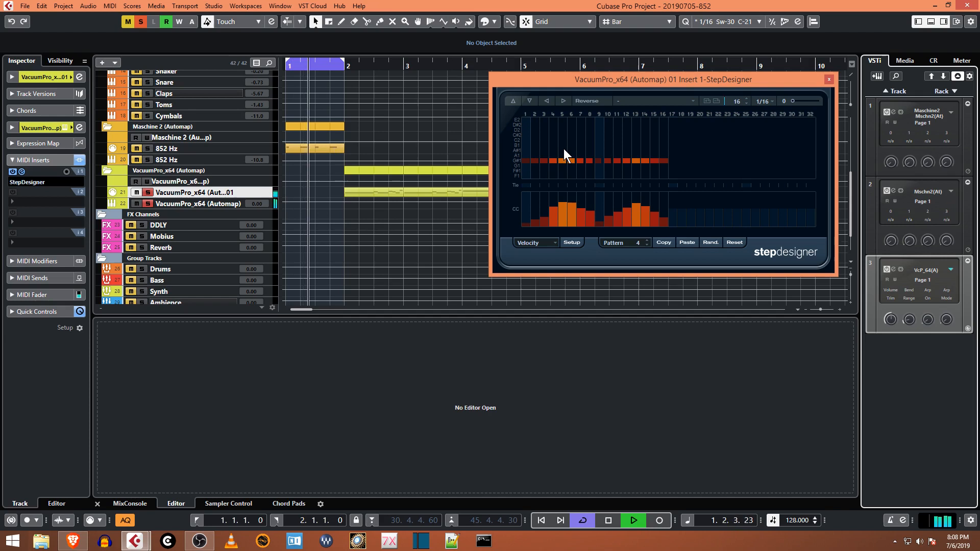
click(561, 150)
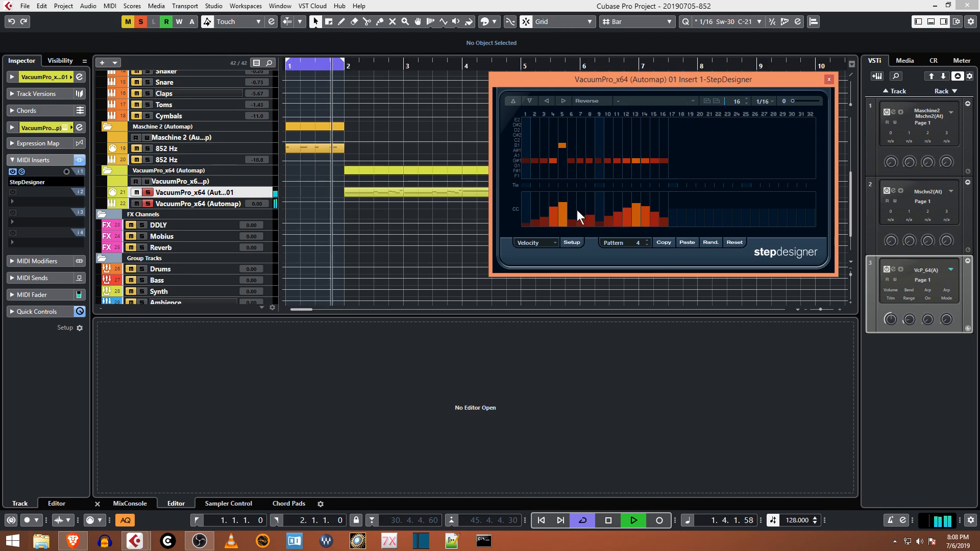
click(532, 243)
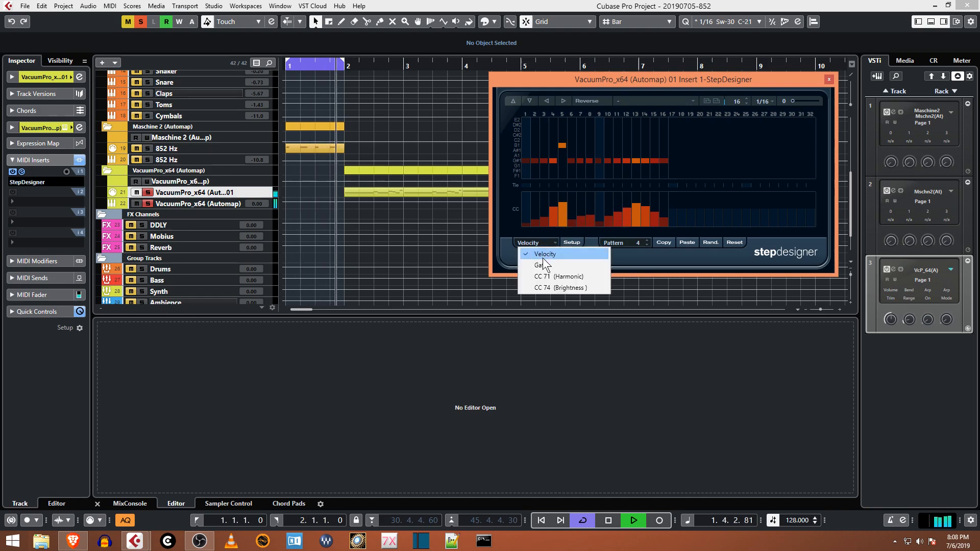
Step: Show pattern 4's Gate lane, raise step 5's note again and lengthen its gate
click(538, 265)
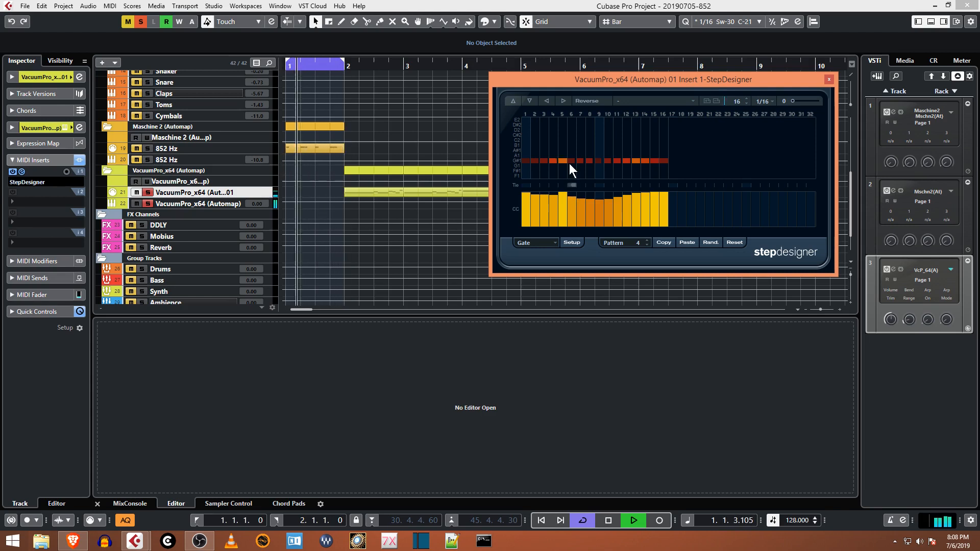
click(564, 151)
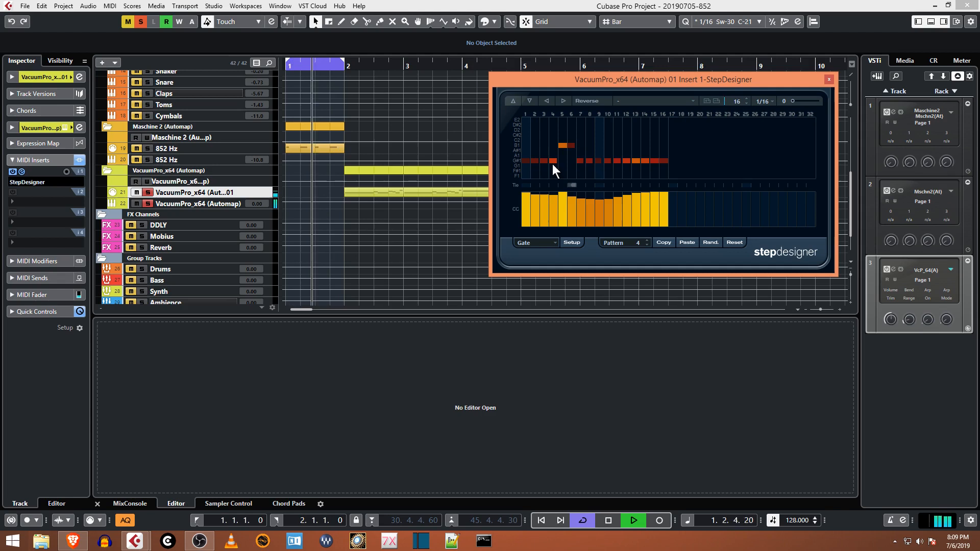
click(570, 206)
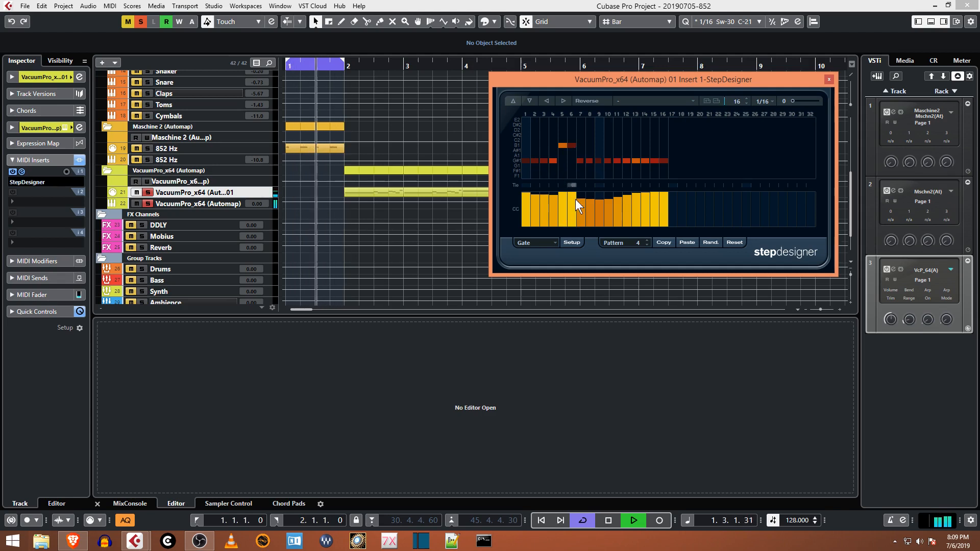
mouse_move(565, 214)
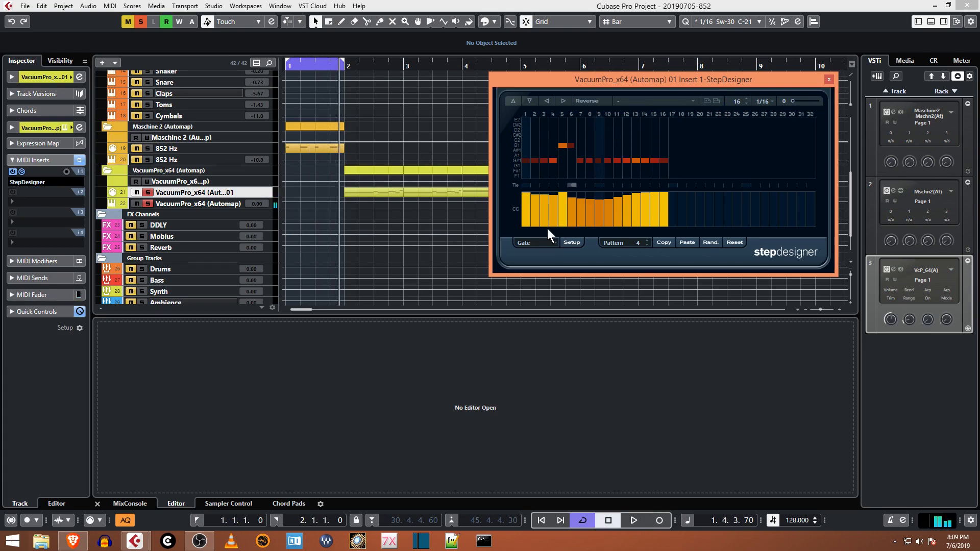
mouse_move(387, 212)
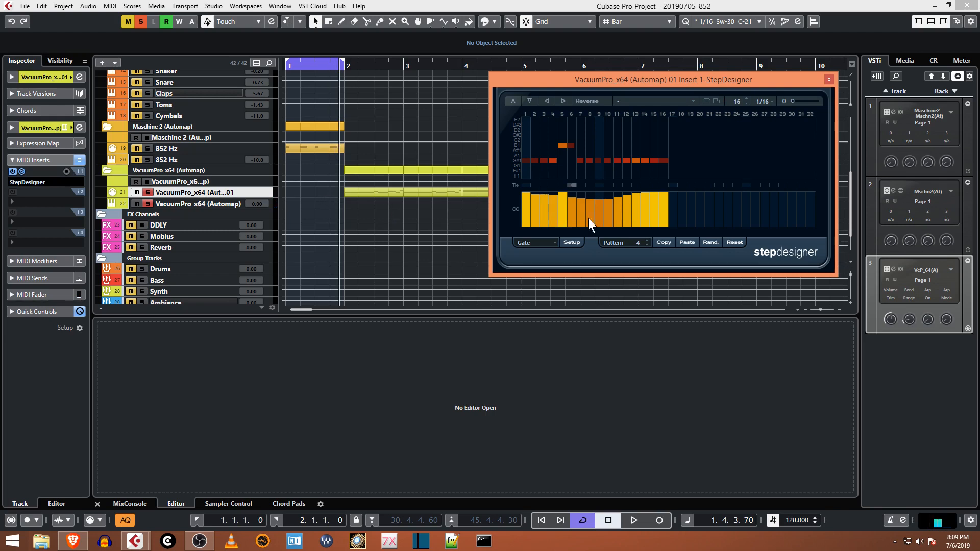
mouse_move(649, 247)
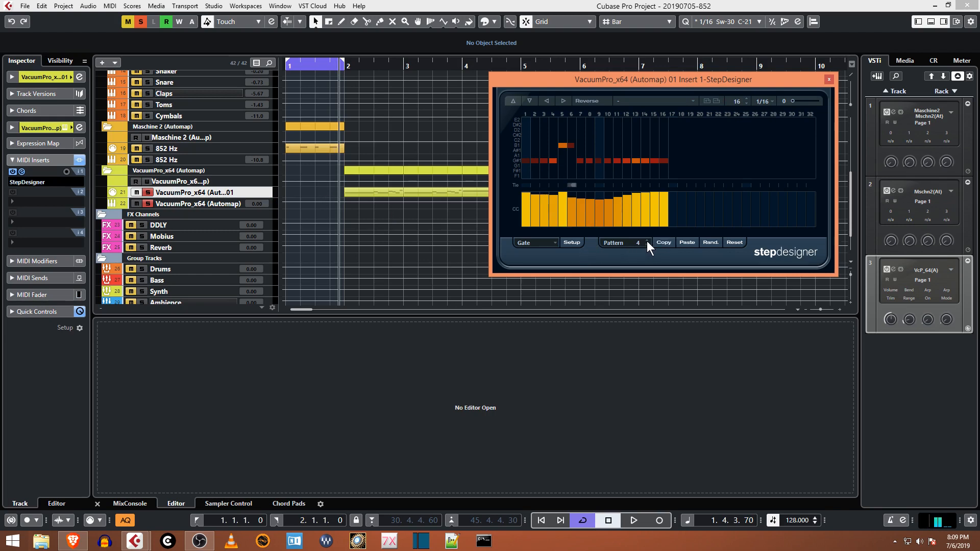
Step: Step back to pattern 4 with the Pattern arrows and copy its steps
click(641, 243)
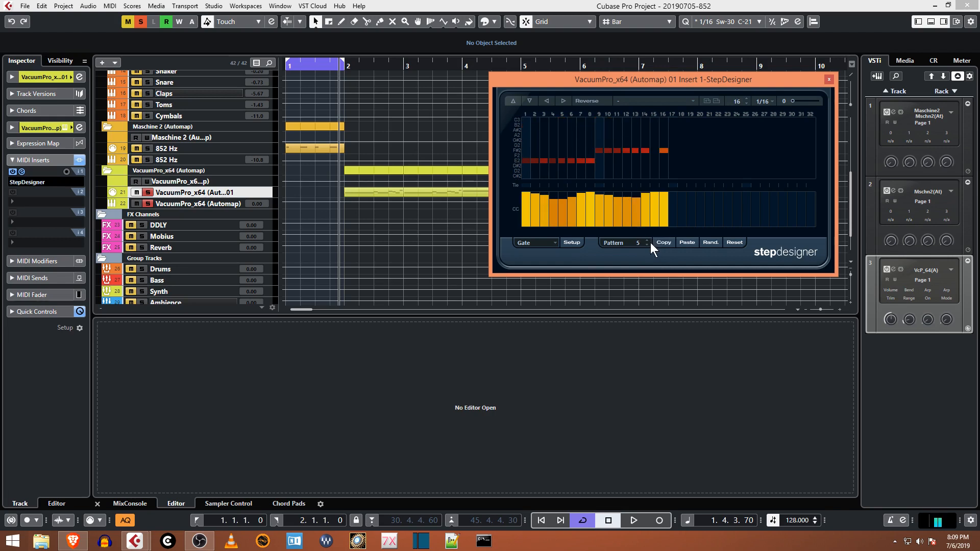
click(646, 243)
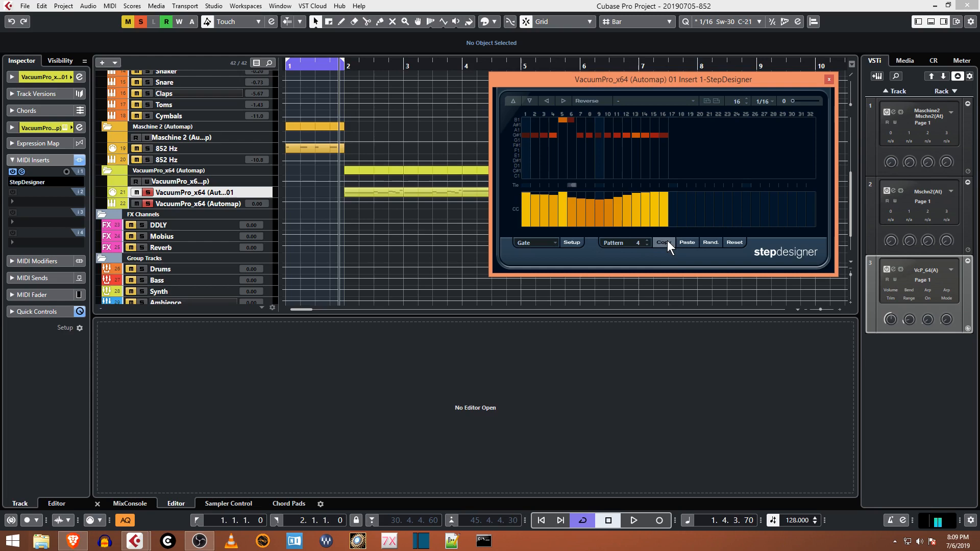
click(640, 242)
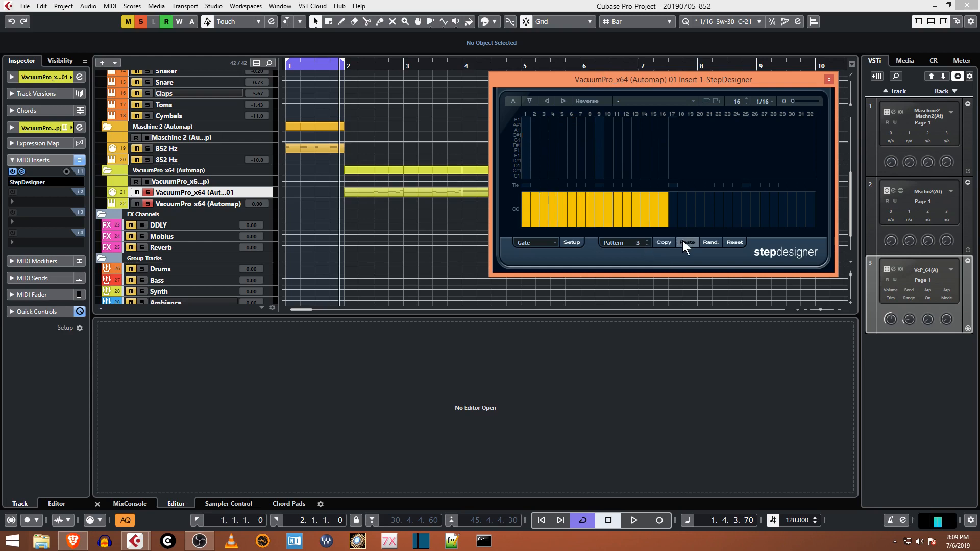
Step: Paste pattern 4's copied notes and gate curve into pattern 3
click(687, 242)
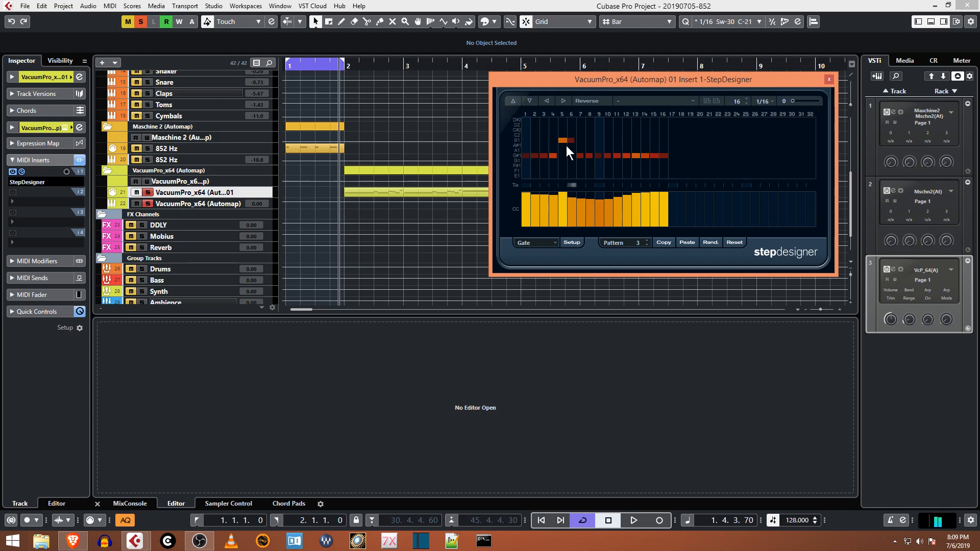
mouse_move(568, 157)
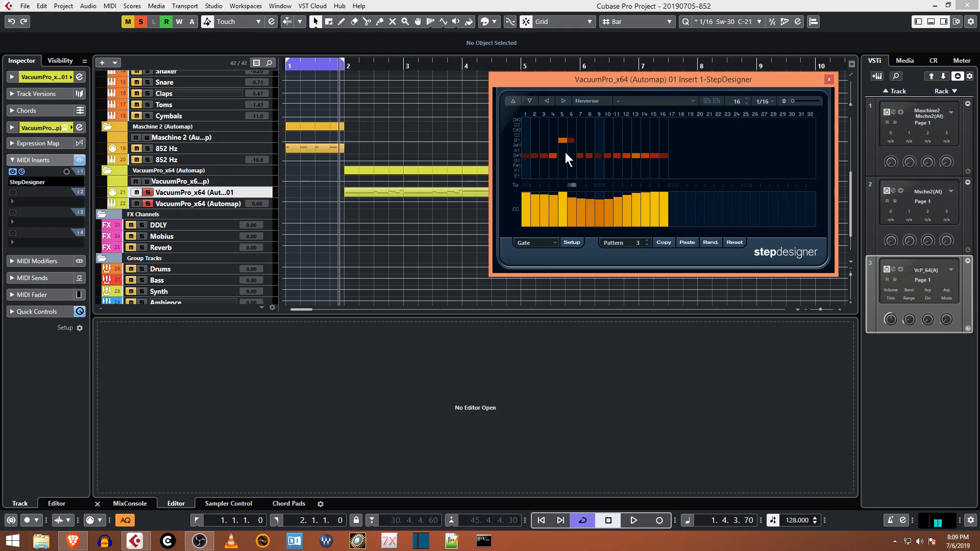
mouse_move(565, 158)
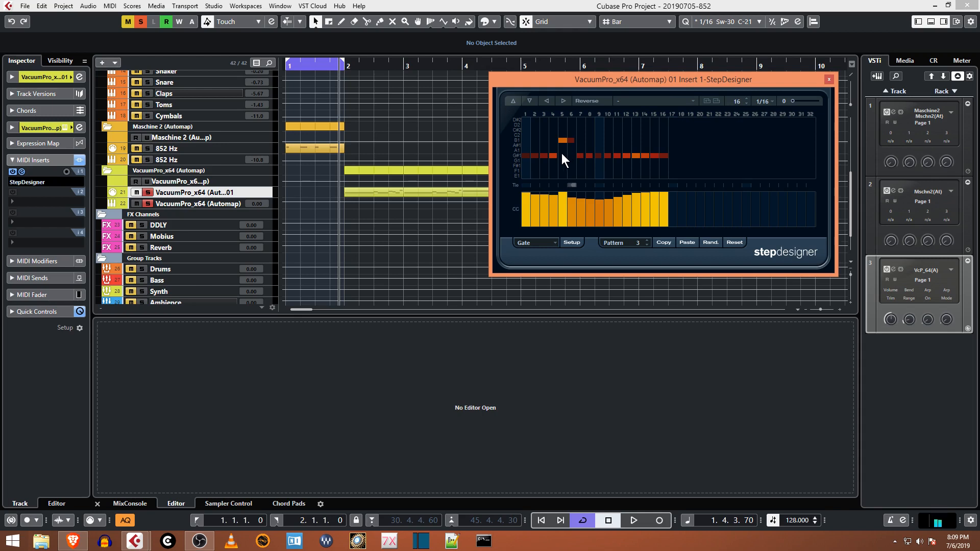
mouse_move(567, 164)
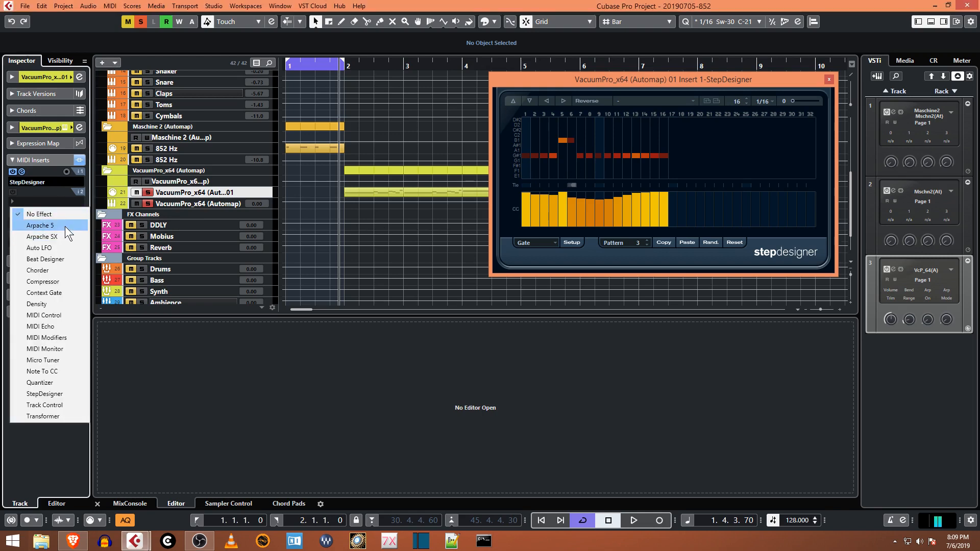
mouse_move(297, 355)
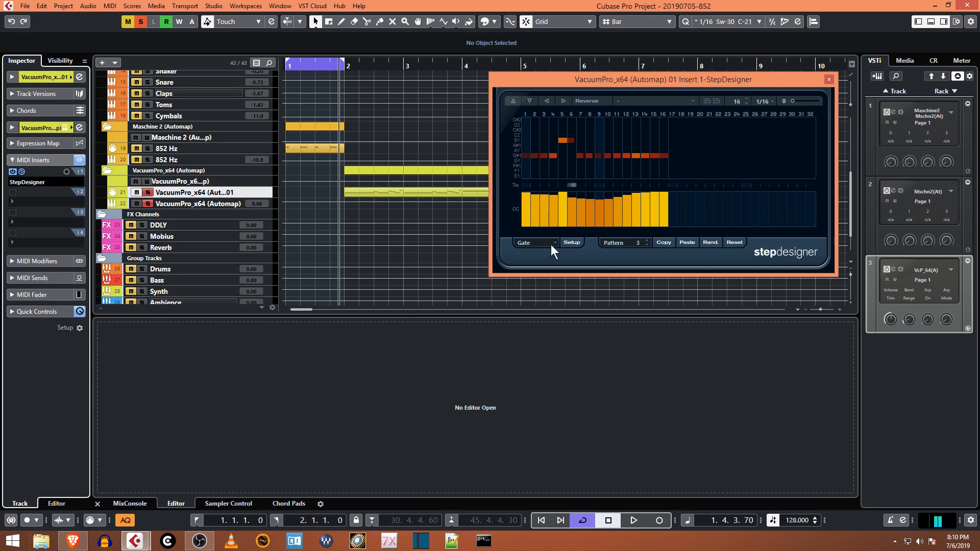
Step: Show StepDesigner's step velocities, then restart the transport from the project start
click(532, 242)
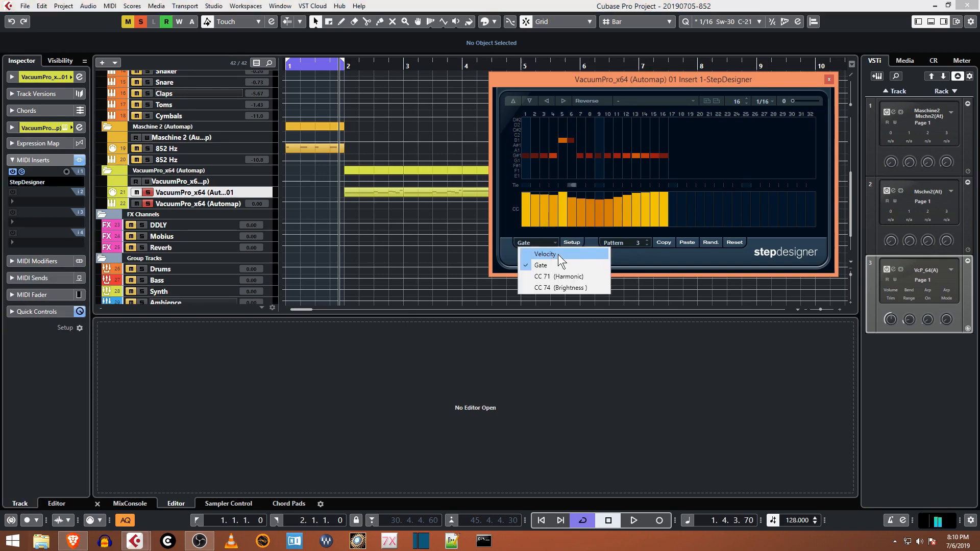
click(545, 254)
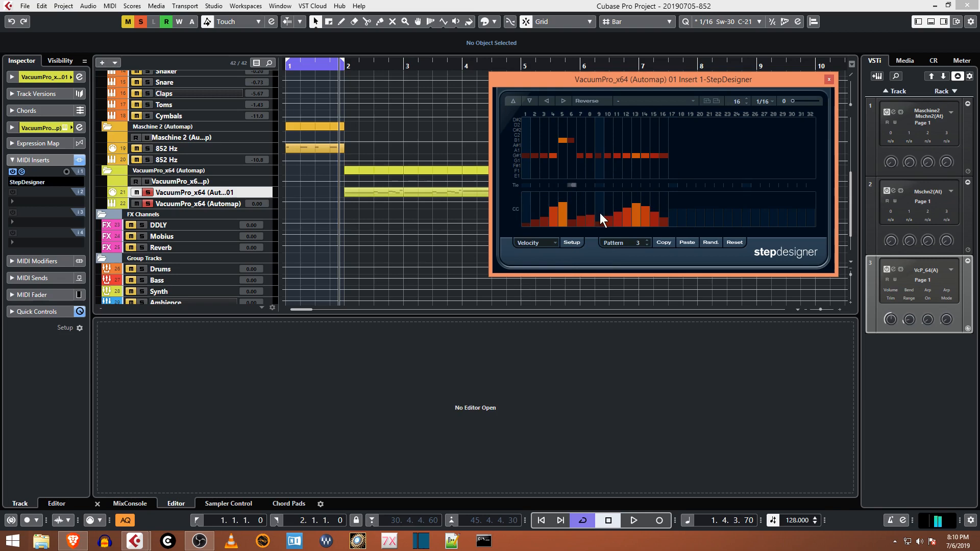
mouse_move(581, 223)
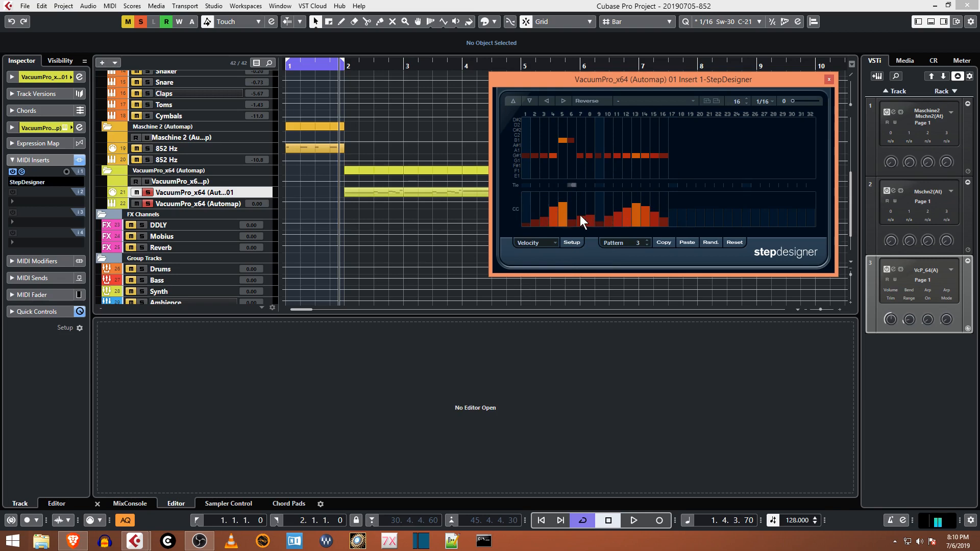
mouse_move(562, 200)
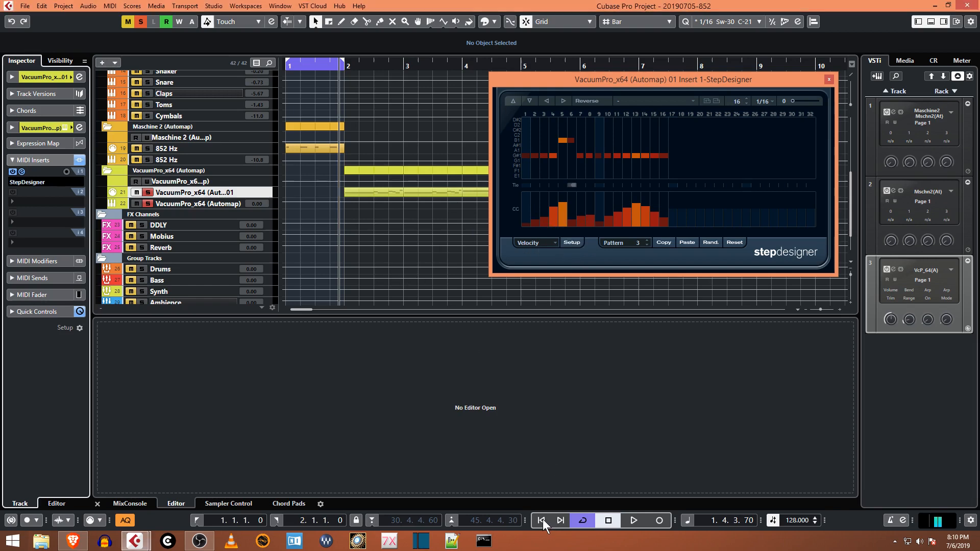
click(633, 520)
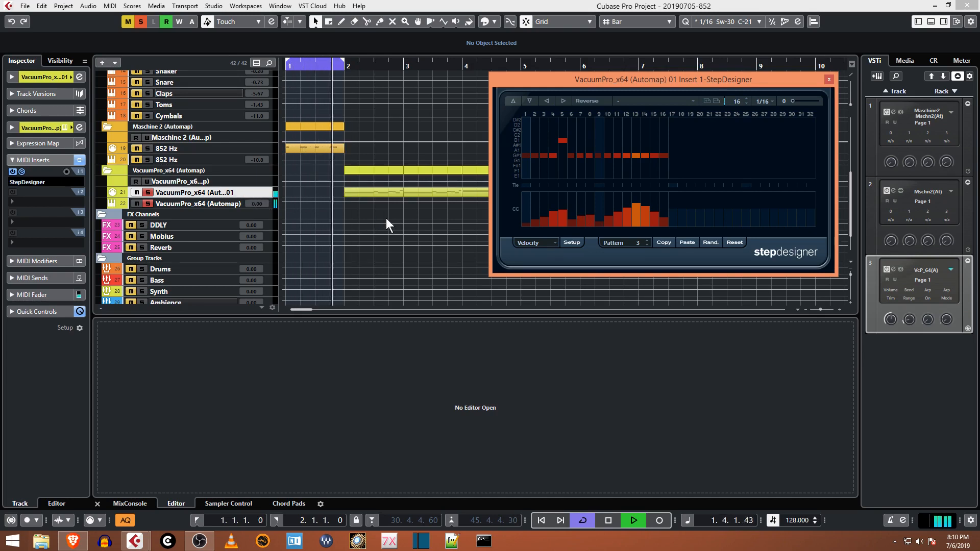
click(632, 520)
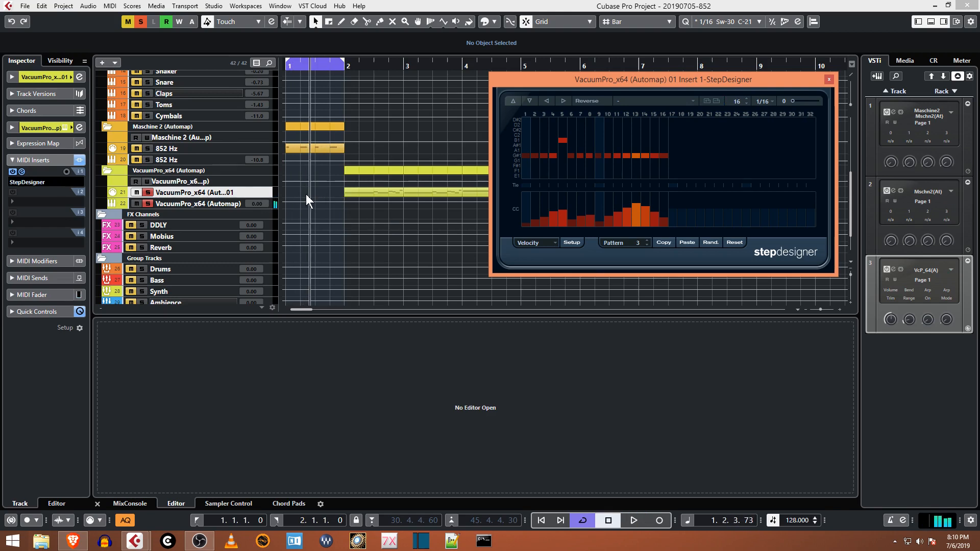
mouse_move(653, 223)
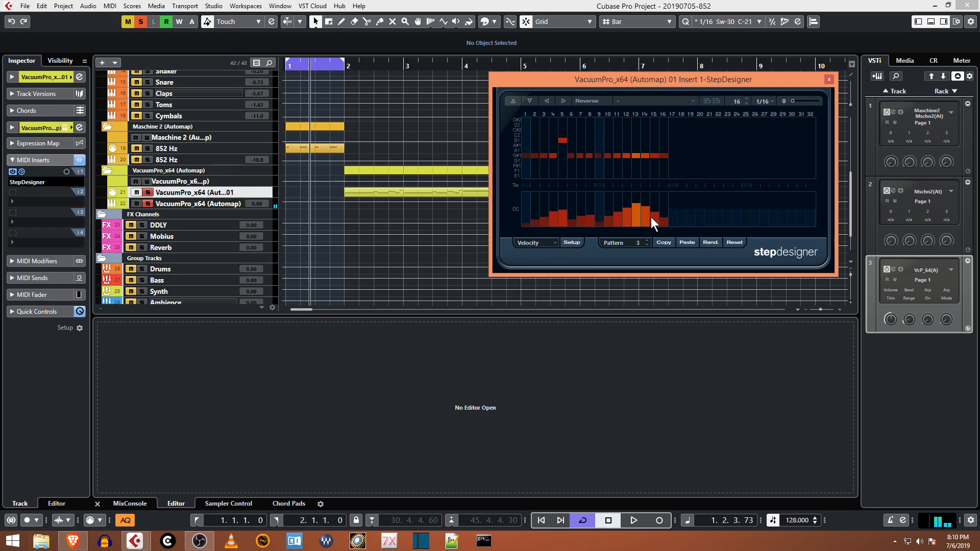
mouse_move(523, 175)
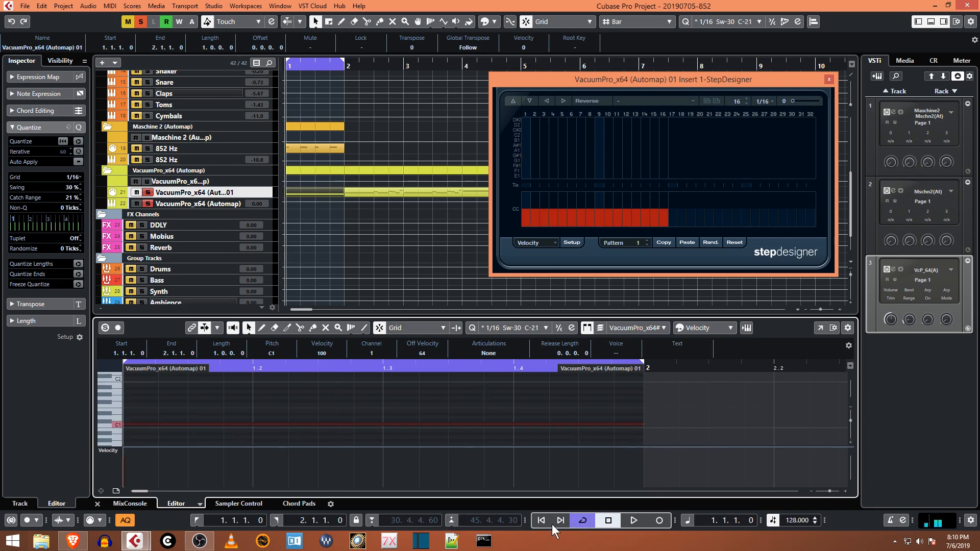
Step: Play back the recorded part and select its long note to audition the pitch
click(632, 520)
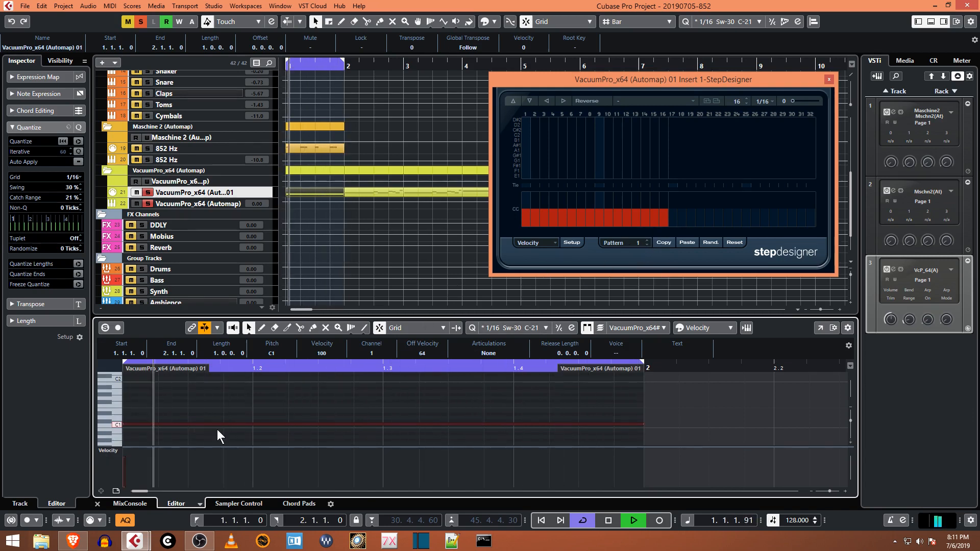
click(640, 242)
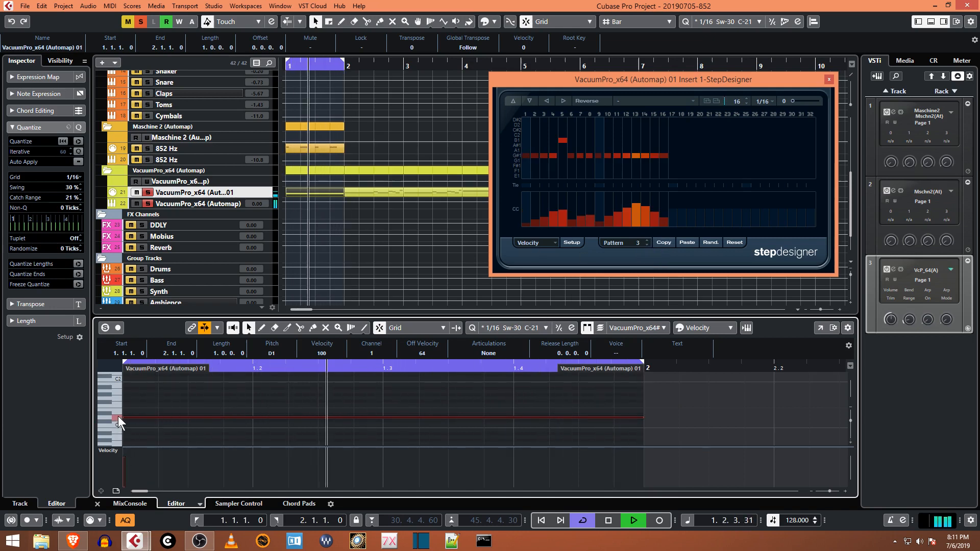
click(632, 520)
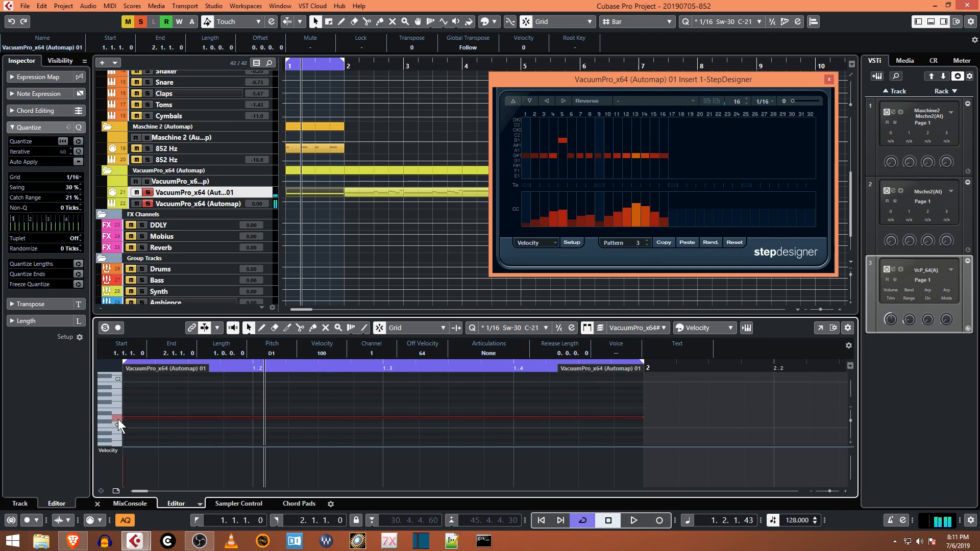
mouse_move(111, 419)
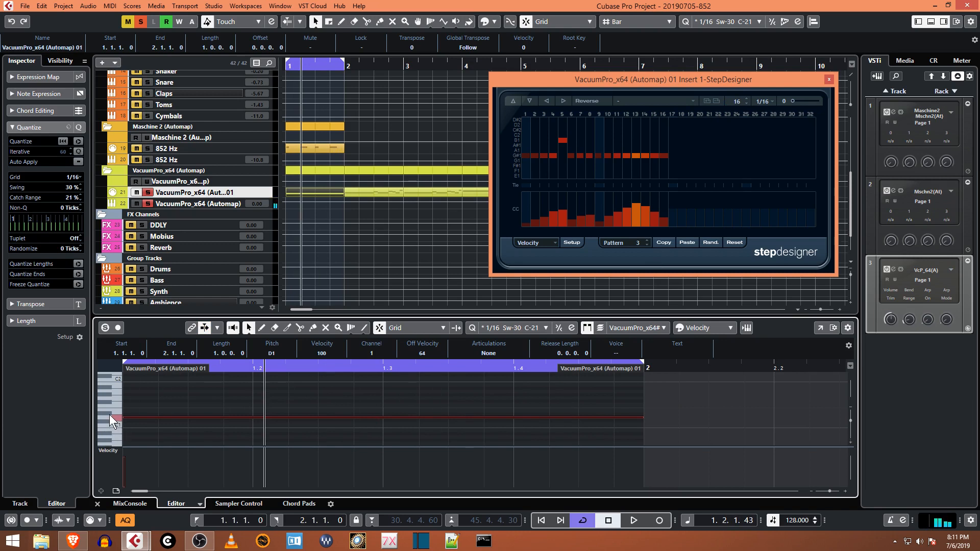
mouse_move(112, 401)
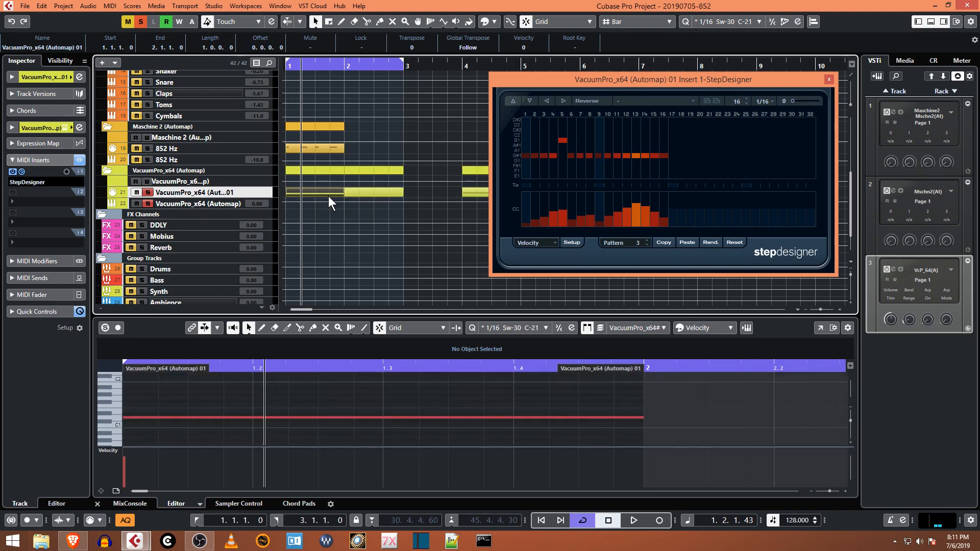
mouse_move(361, 215)
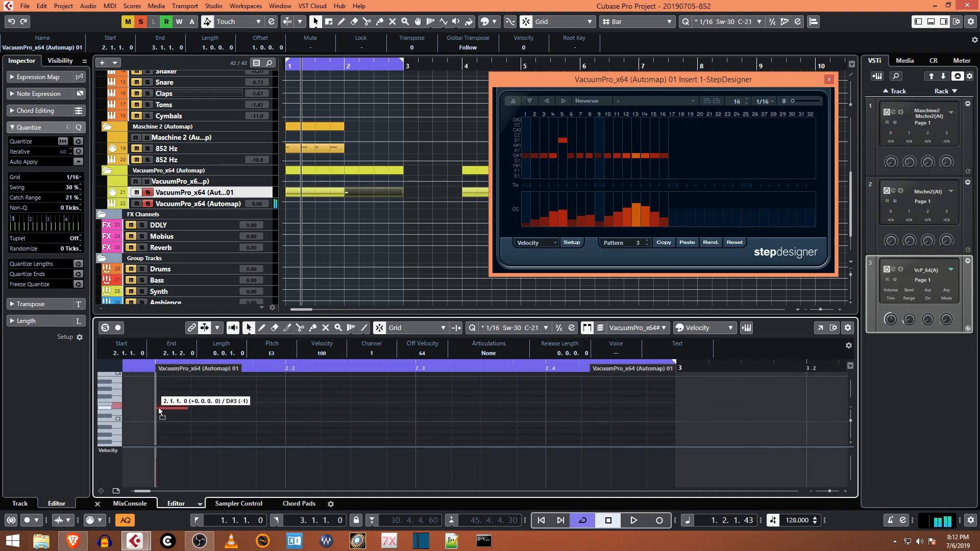
Step: Lengthen the second part's note to fill the whole measure up to bar 3
drag(187, 410, 675, 410)
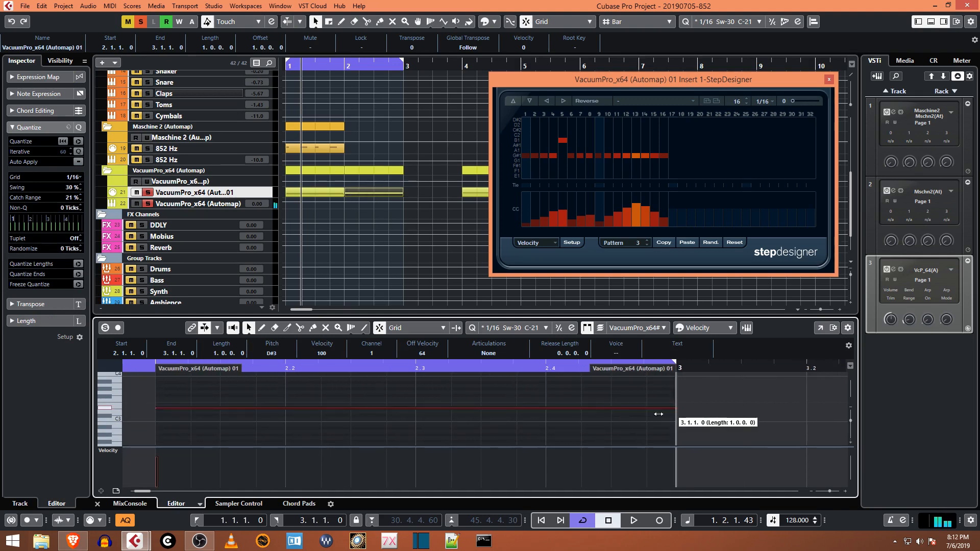
mouse_move(622, 262)
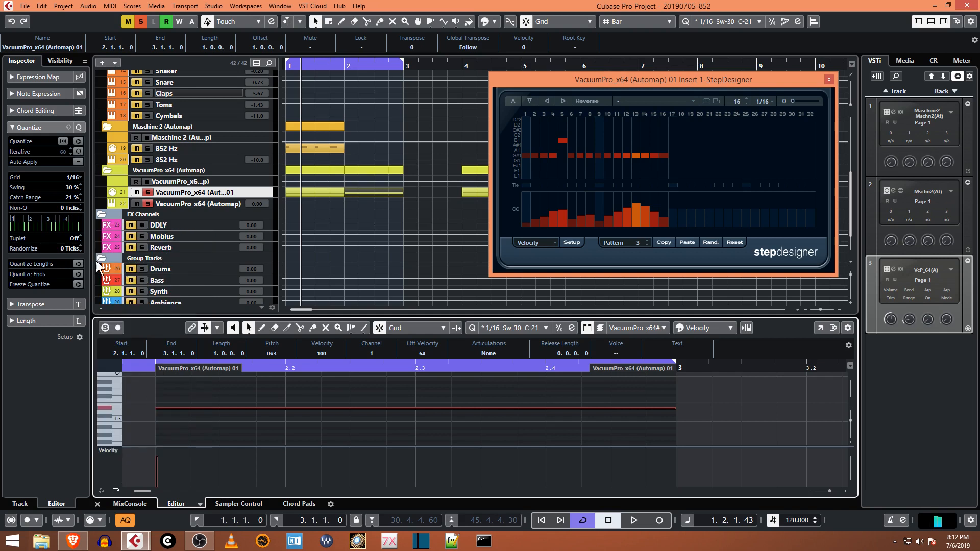
click(41, 76)
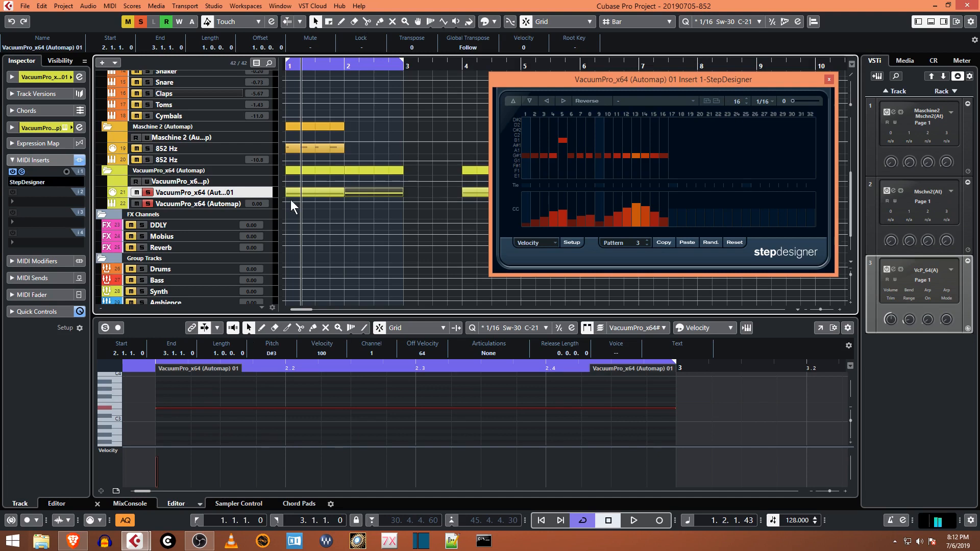
mouse_move(38, 191)
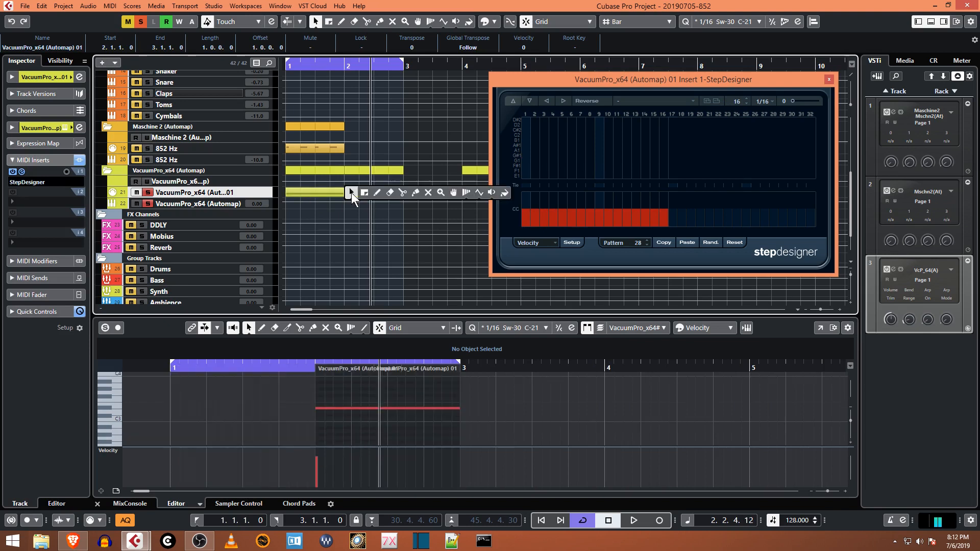
mouse_move(390, 192)
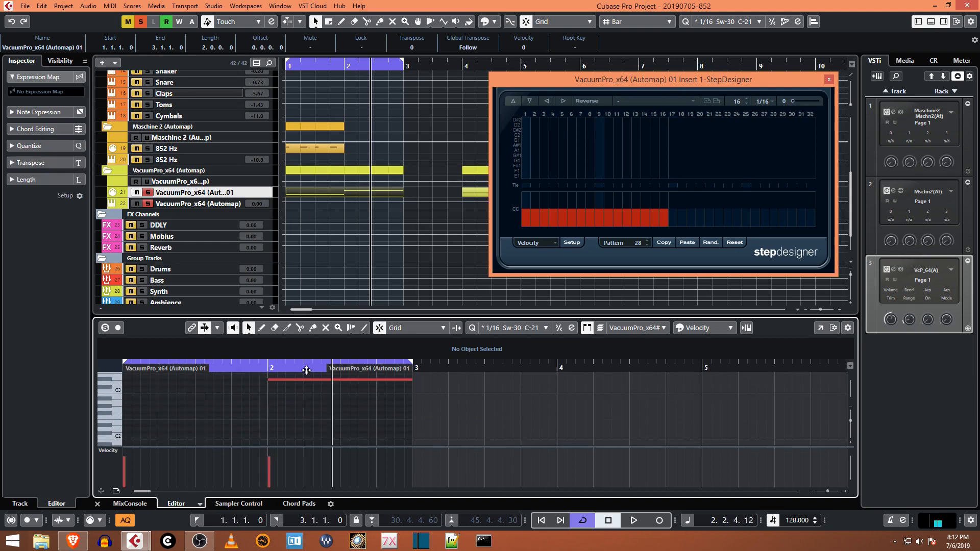
Step: Audition the parts with play and stop, selecting the note in the second part
click(306, 371)
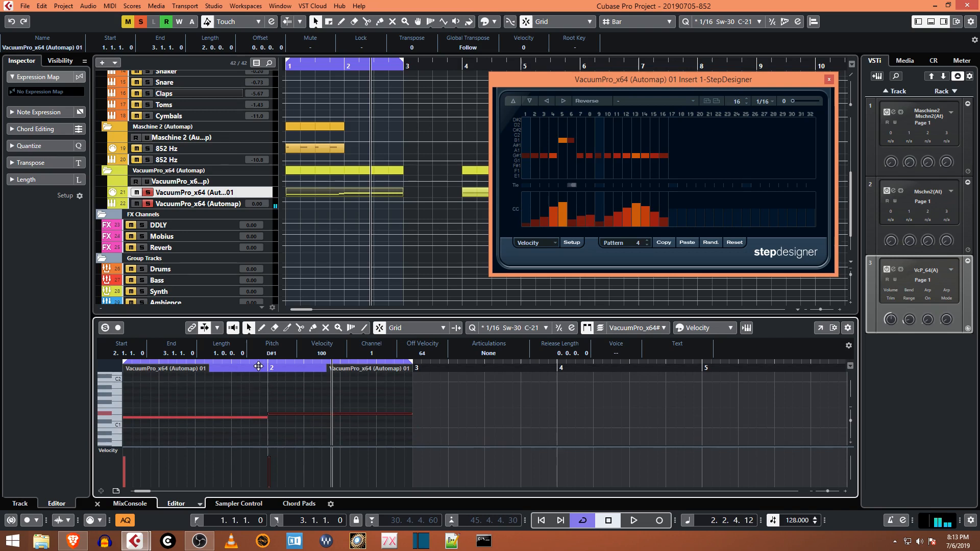
click(606, 520)
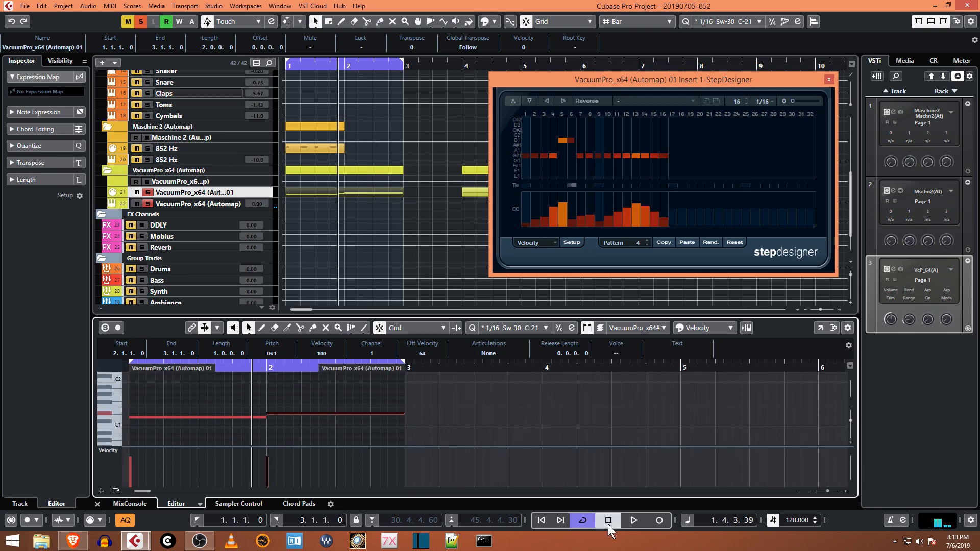
click(632, 520)
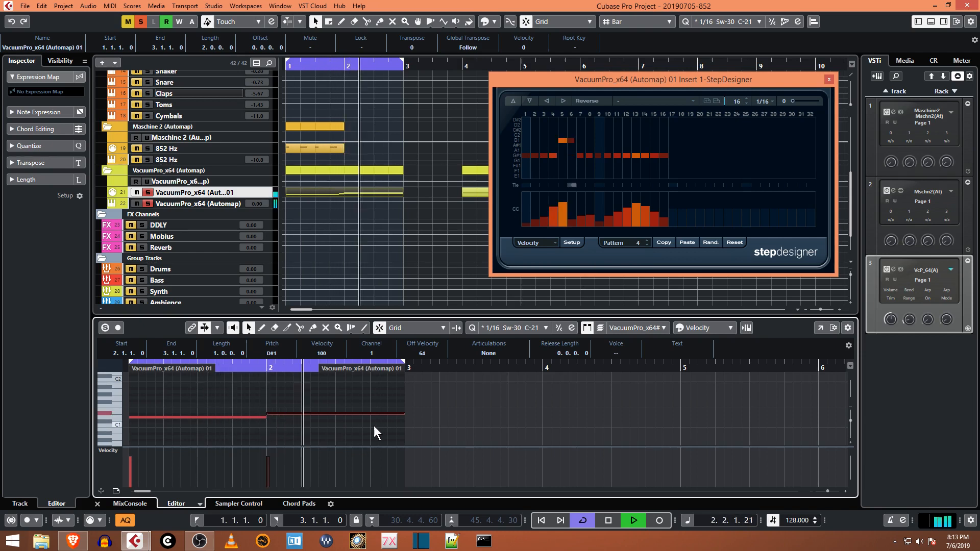
click(633, 520)
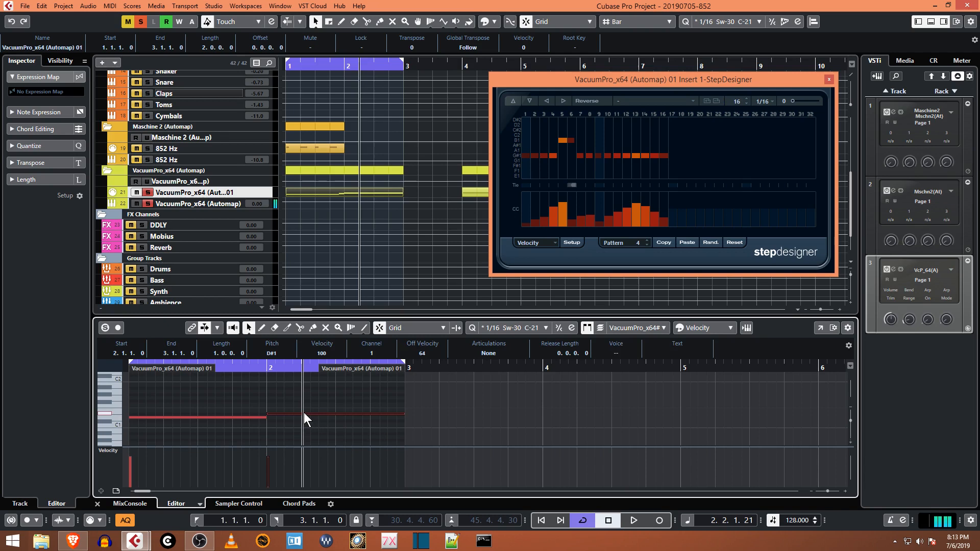
click(640, 242)
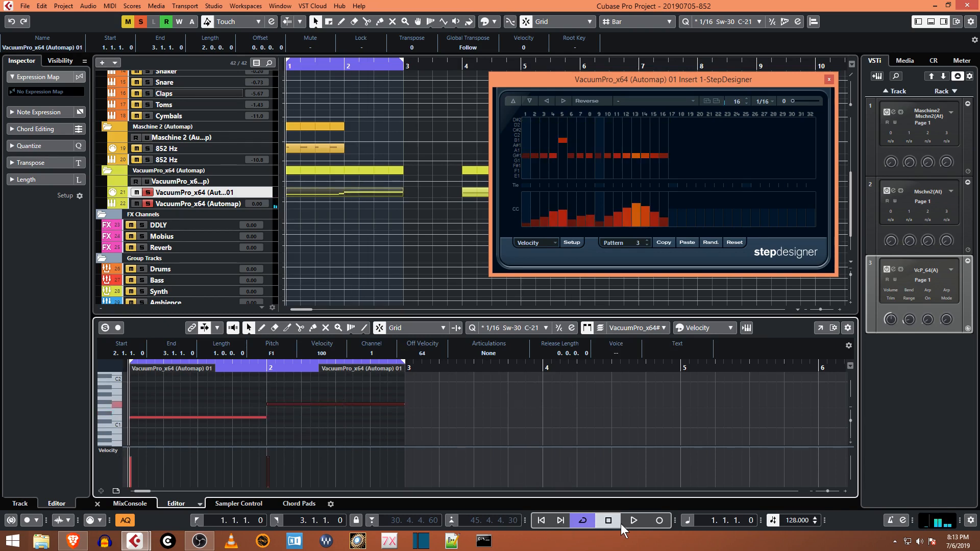
click(633, 520)
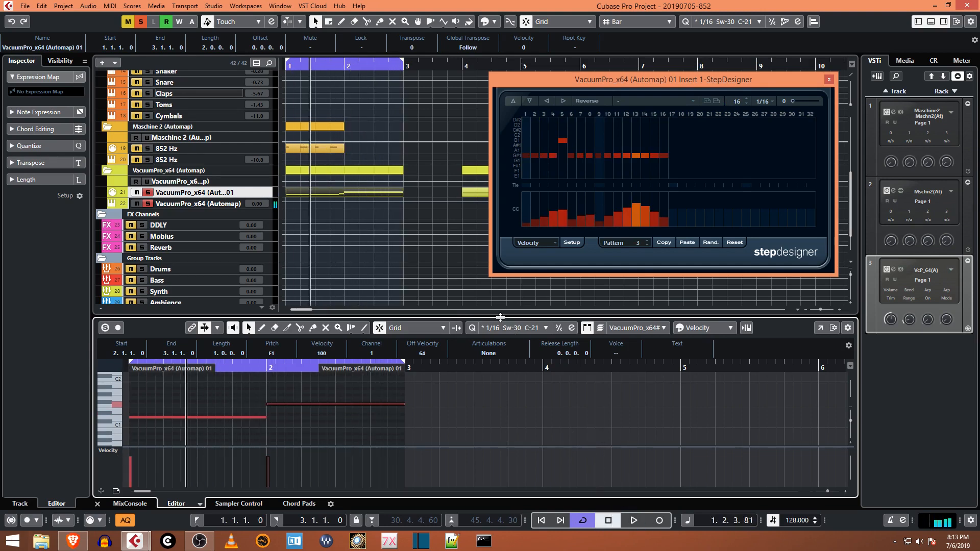
mouse_move(581, 211)
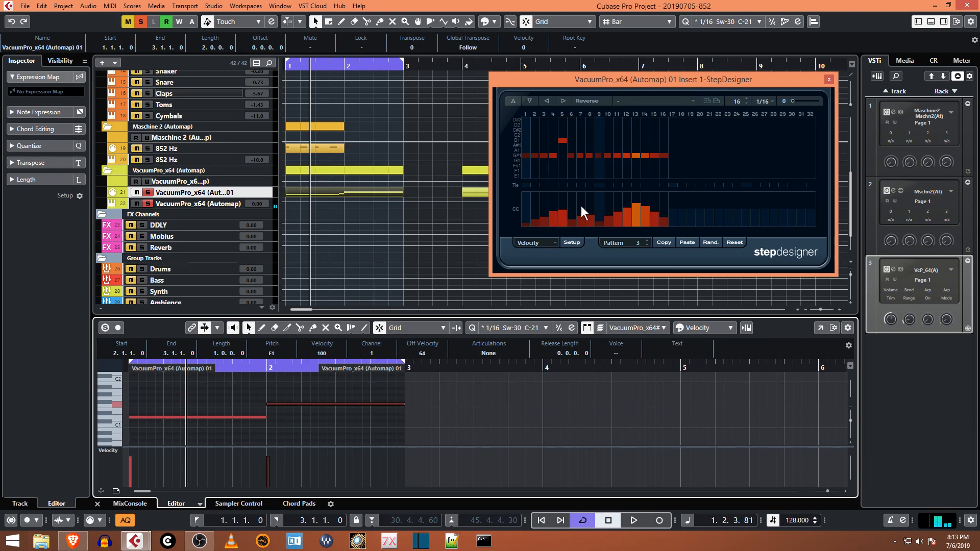
mouse_move(250, 412)
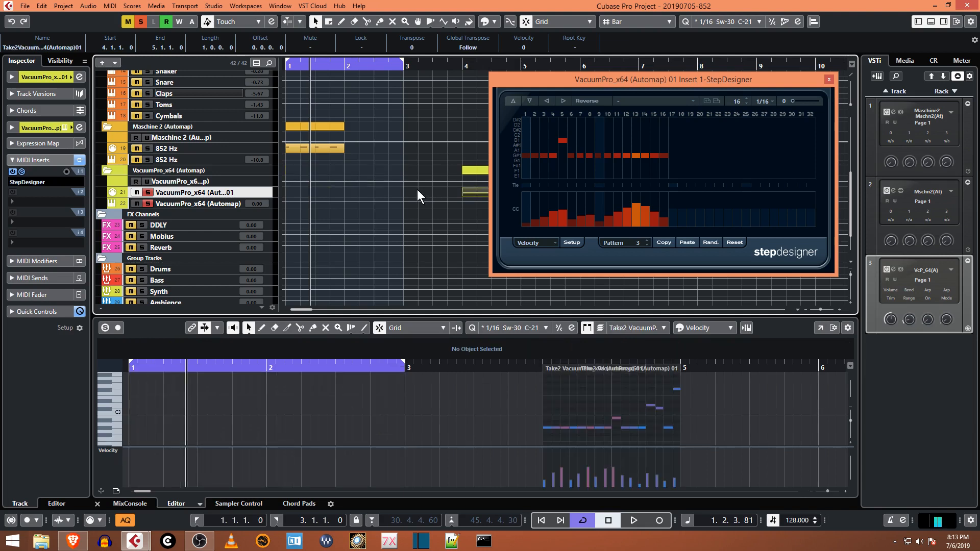
mouse_move(429, 203)
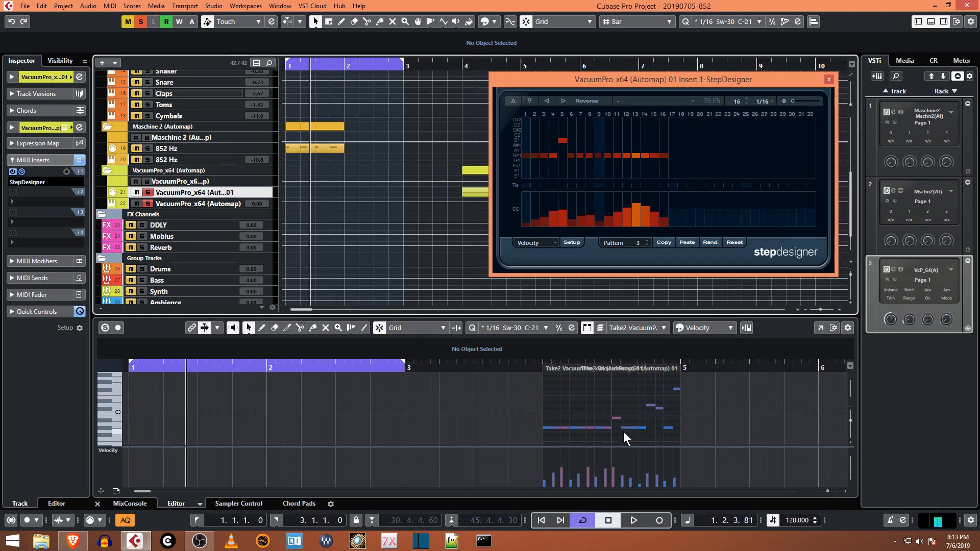
mouse_move(656, 437)
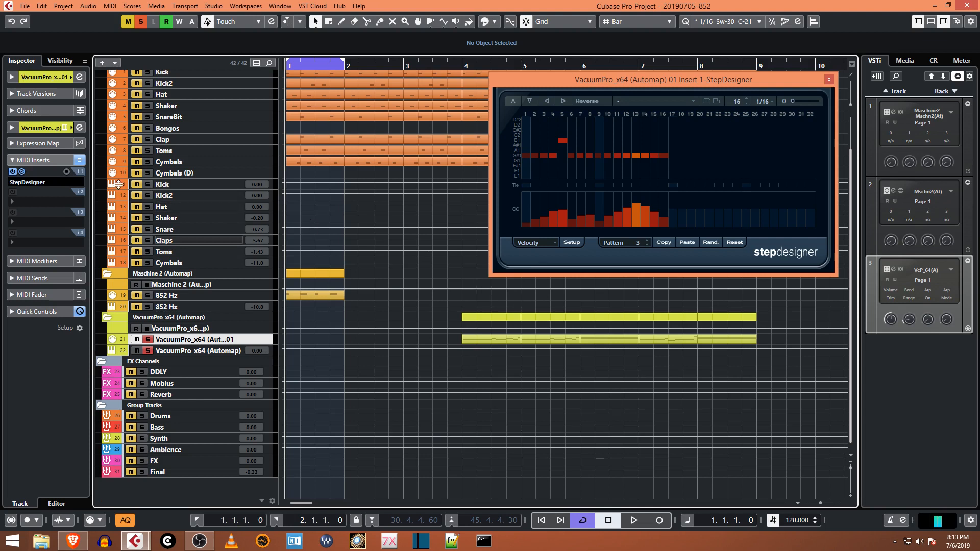
mouse_move(67, 172)
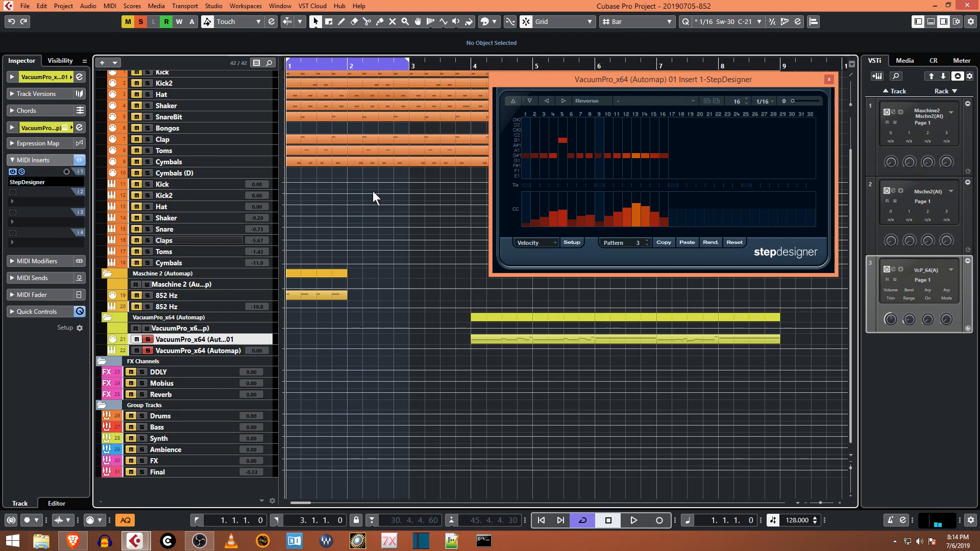
mouse_move(67, 245)
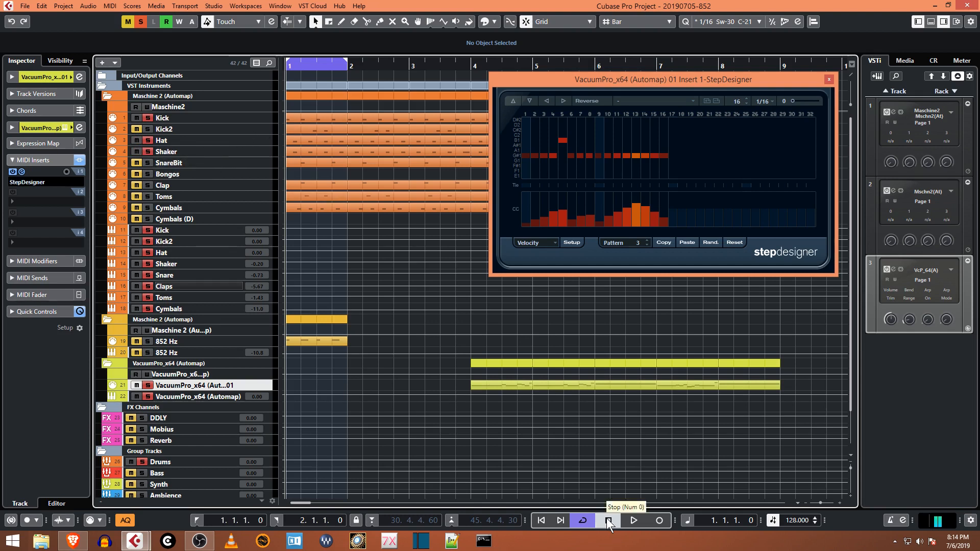
click(633, 520)
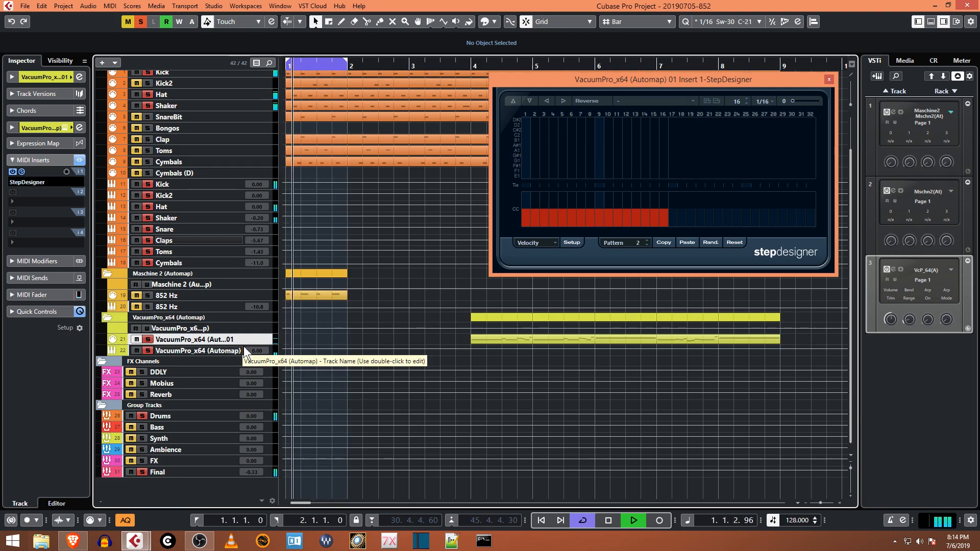
click(643, 242)
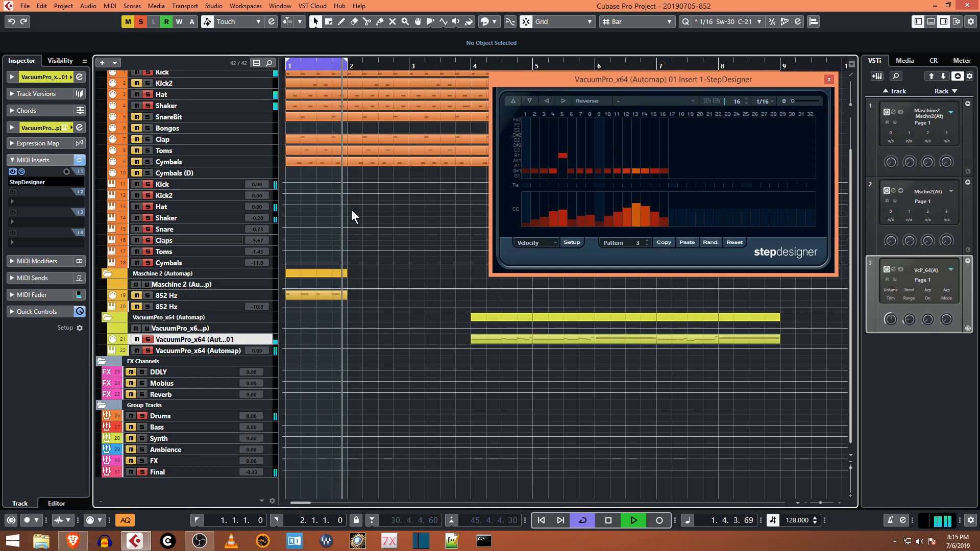
click(632, 520)
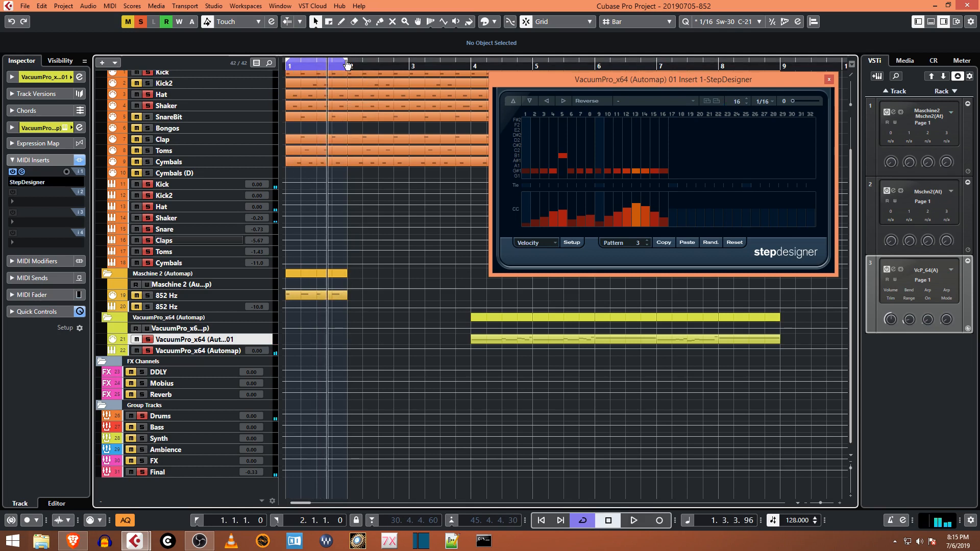
Step: Extend the cycle to bars 1–5, return to start, and record two passes
drag(347, 64, 506, 64)
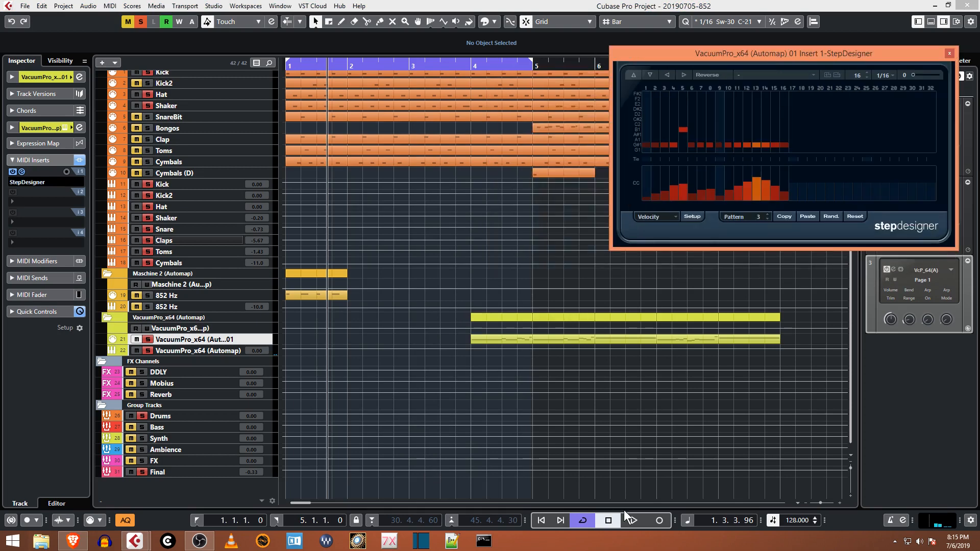
click(657, 520)
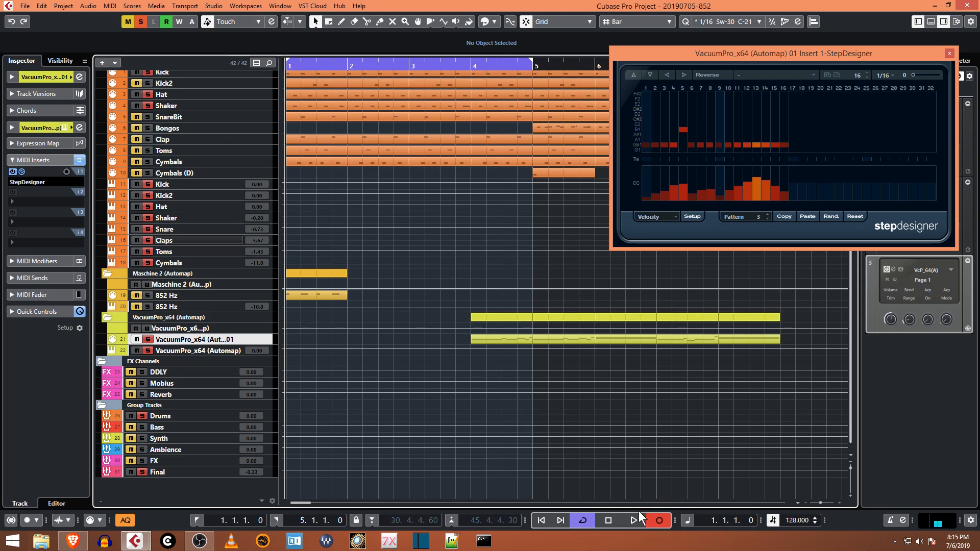
click(633, 520)
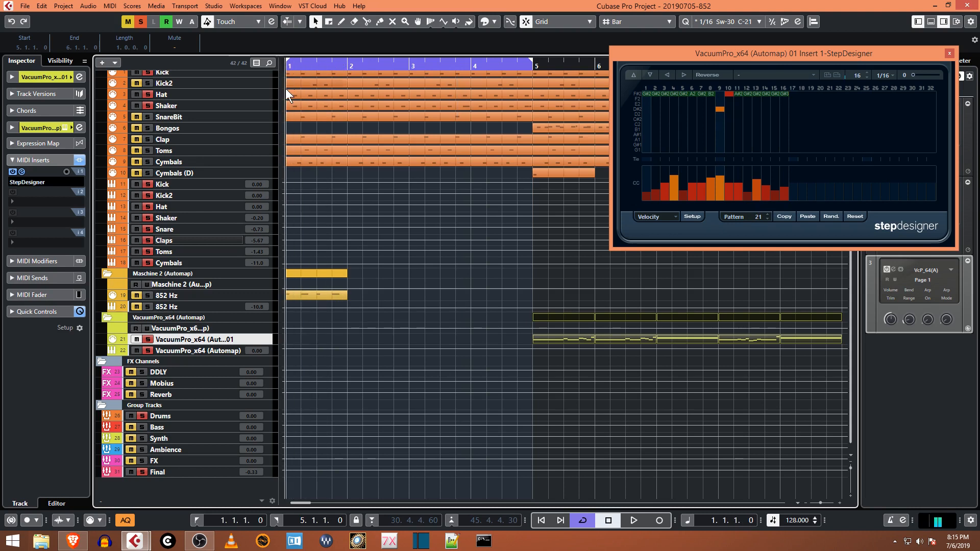
mouse_move(661, 521)
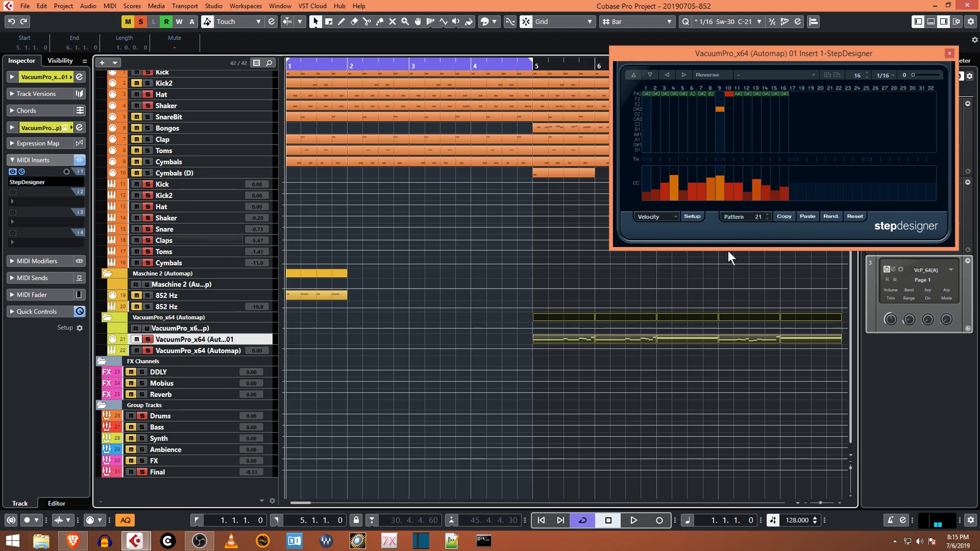
mouse_move(670, 288)
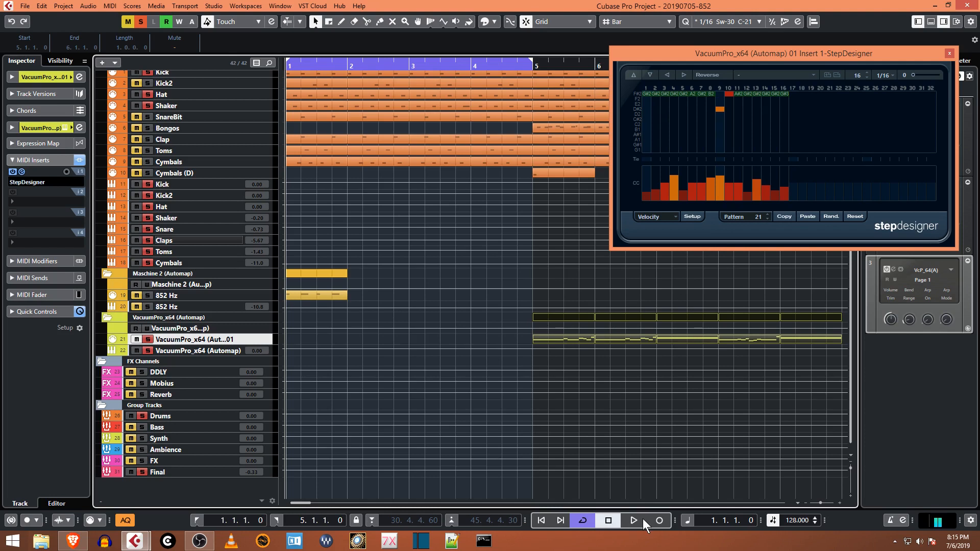
click(657, 520)
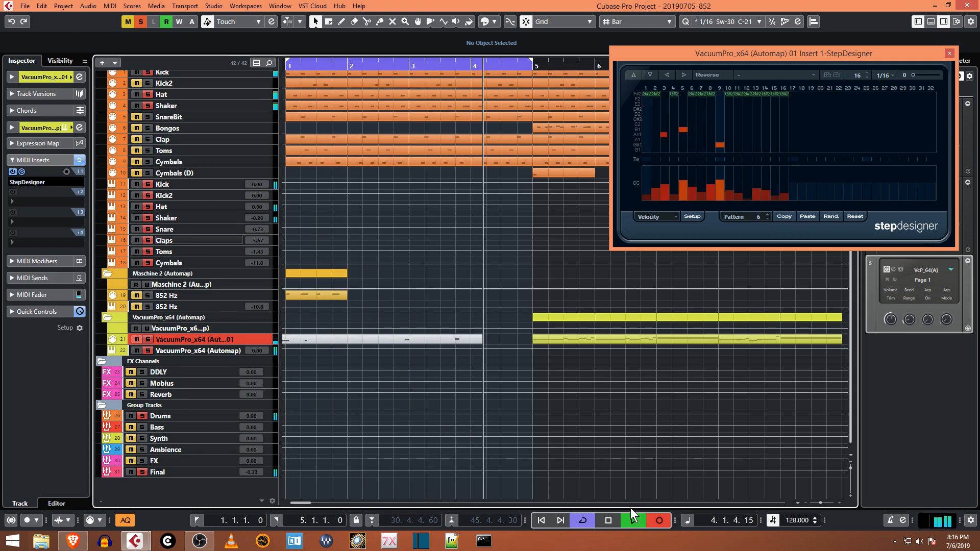
Step: Stop the recording pass, play the patterns, and open the VacuumPro part's notes
click(607, 520)
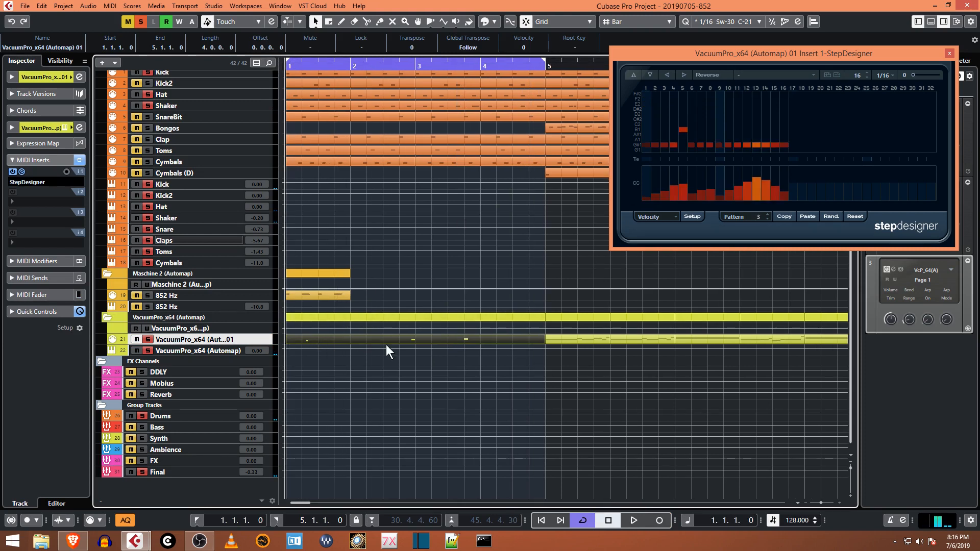
mouse_move(331, 347)
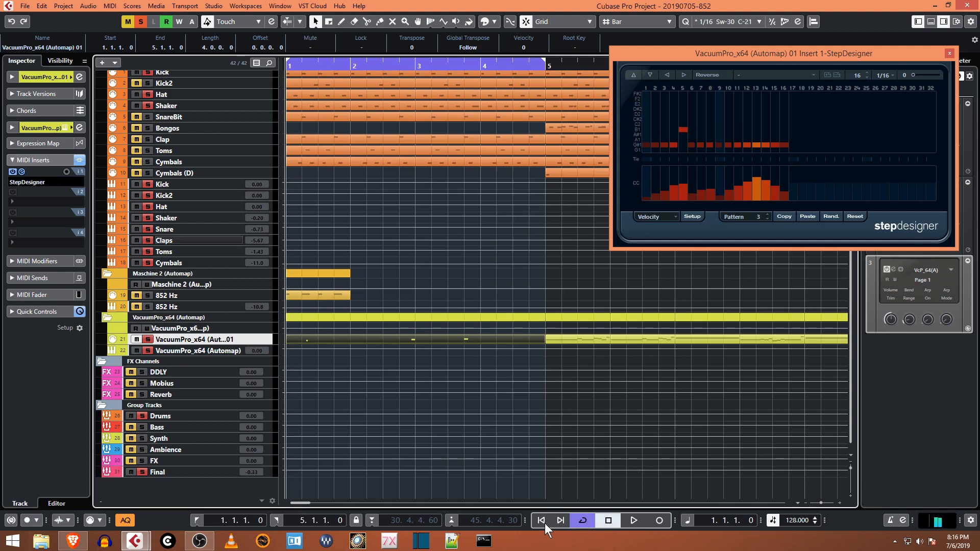
mouse_move(632, 521)
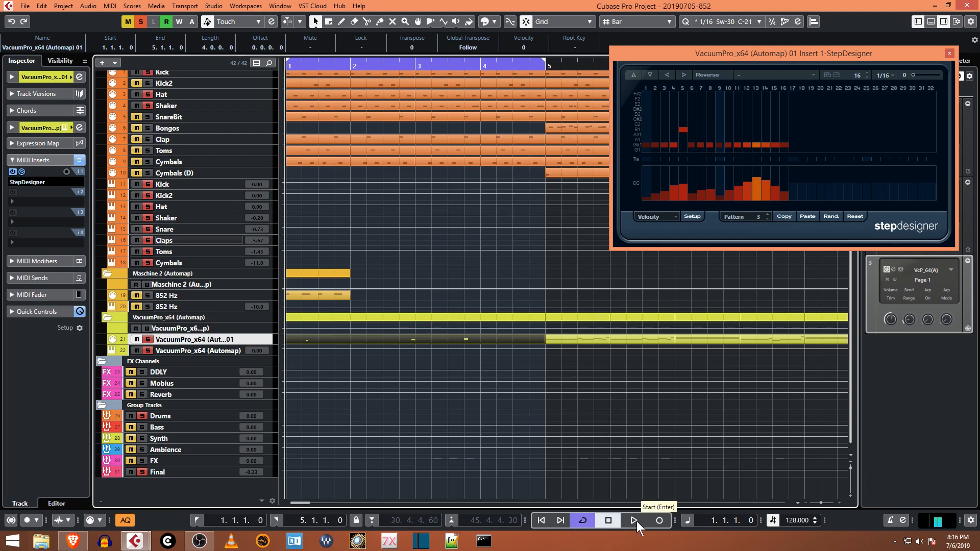
click(633, 520)
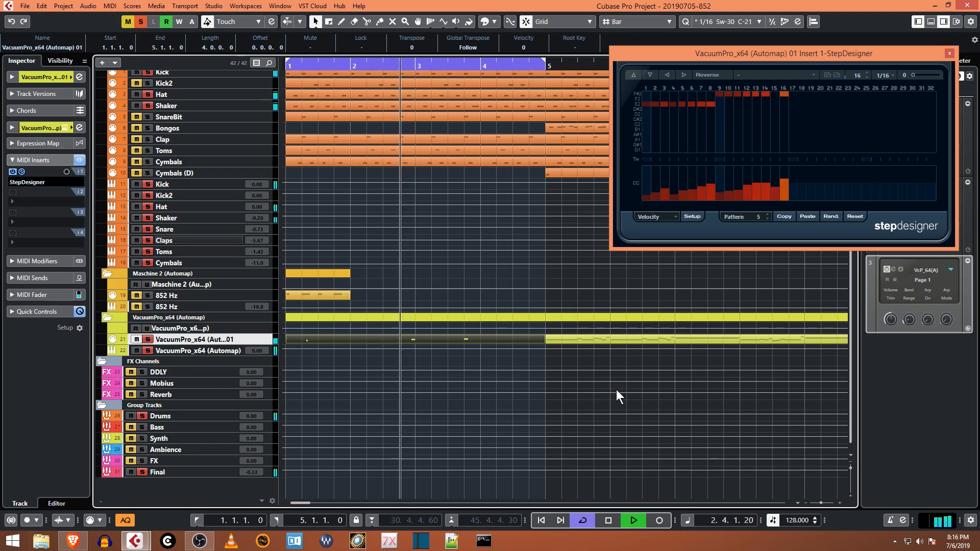
click(767, 215)
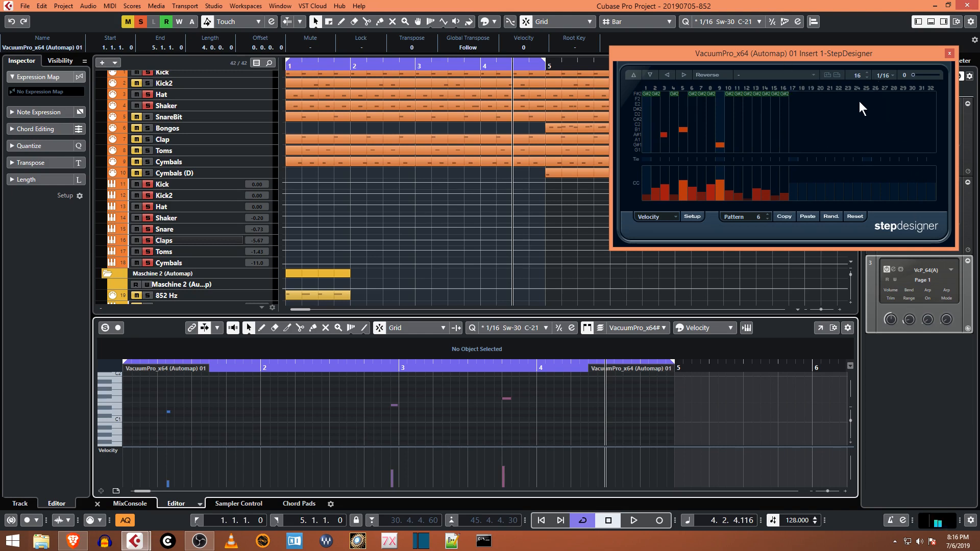
mouse_move(318, 450)
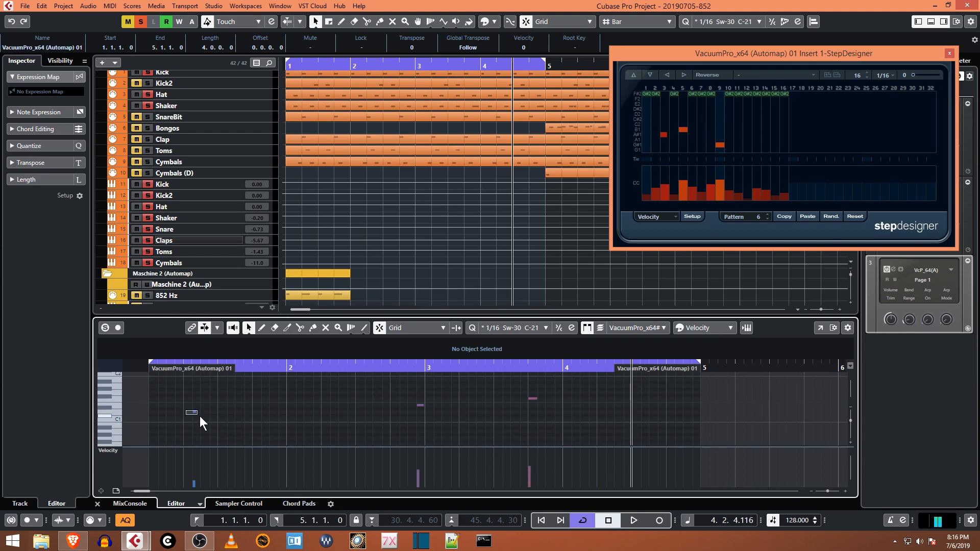
Step: Inspect the first note, restart playback from the start, and select the bar-5 take
click(192, 412)
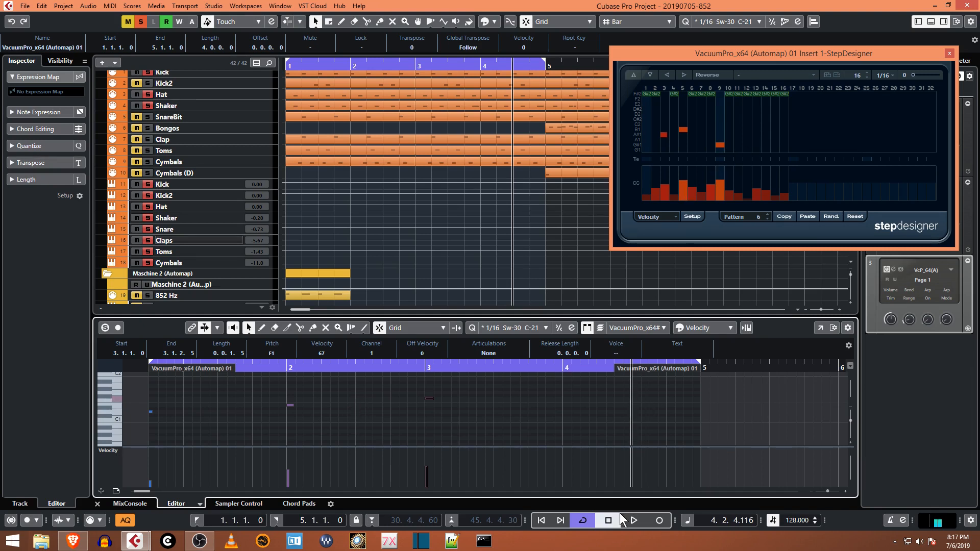
click(607, 520)
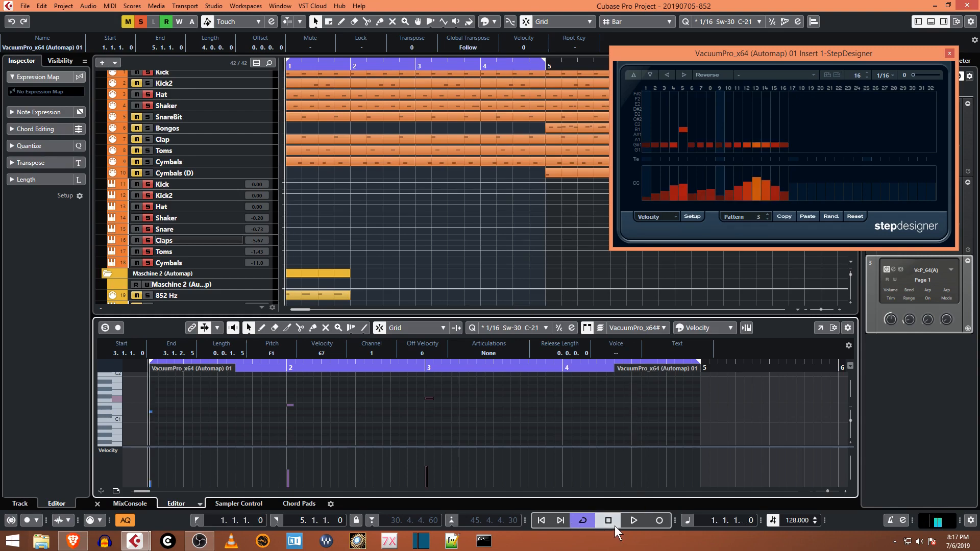
click(633, 520)
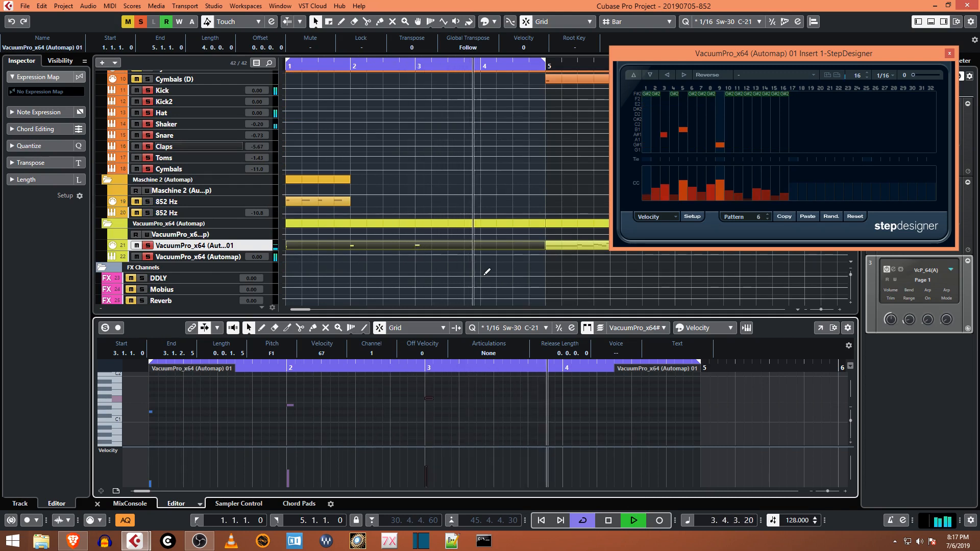
click(754, 216)
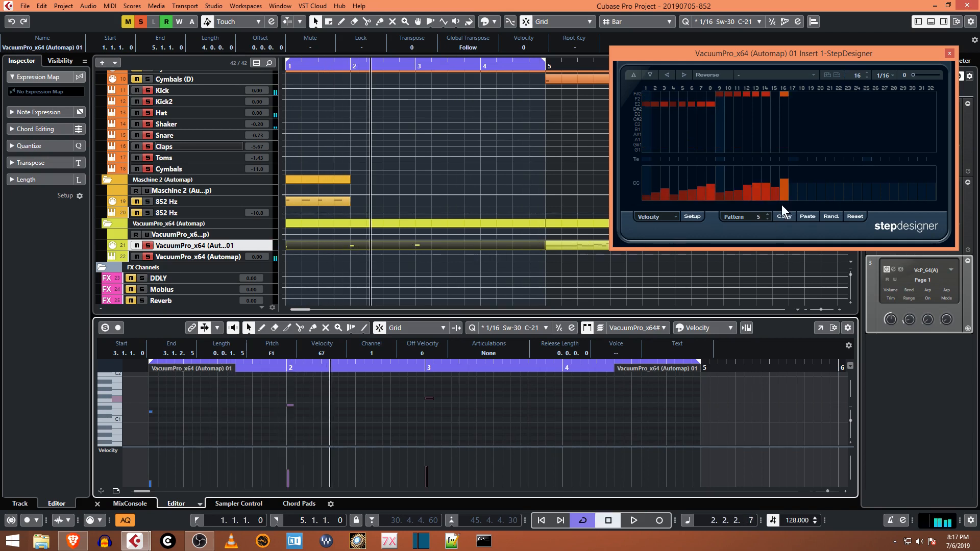
mouse_move(773, 253)
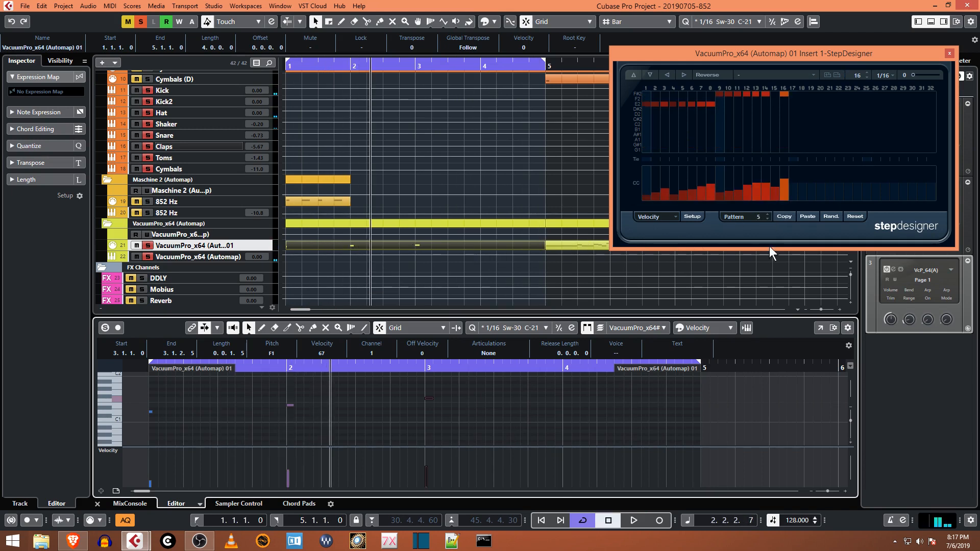
mouse_move(741, 236)
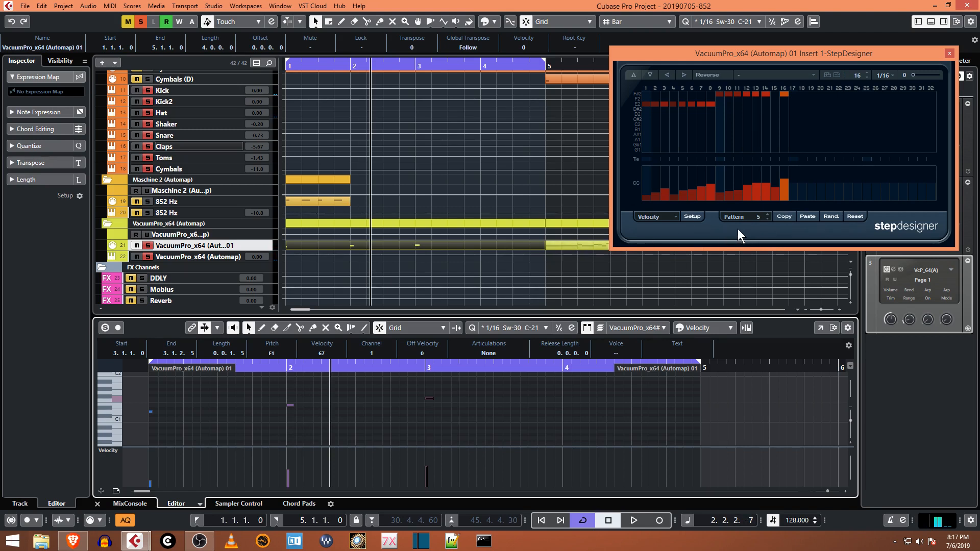
mouse_move(479, 287)
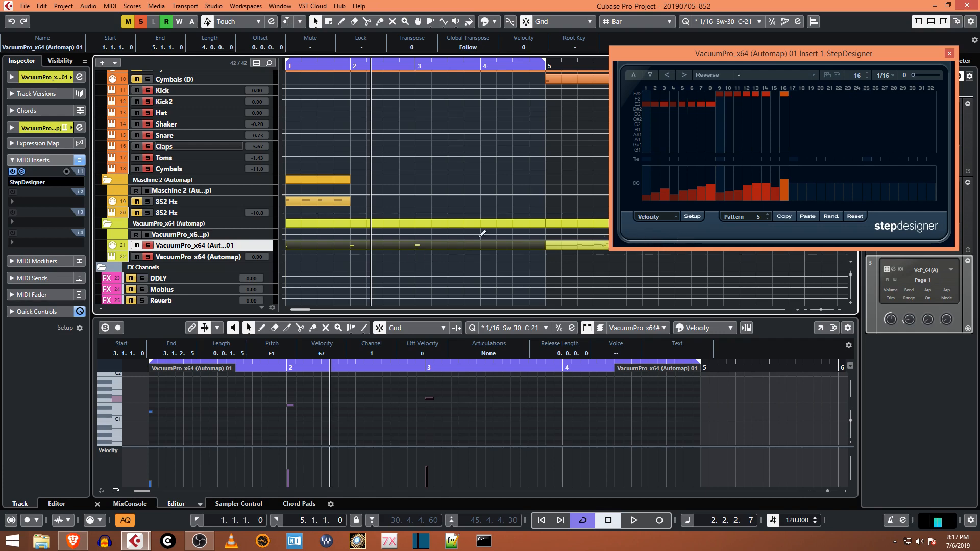
mouse_move(422, 259)
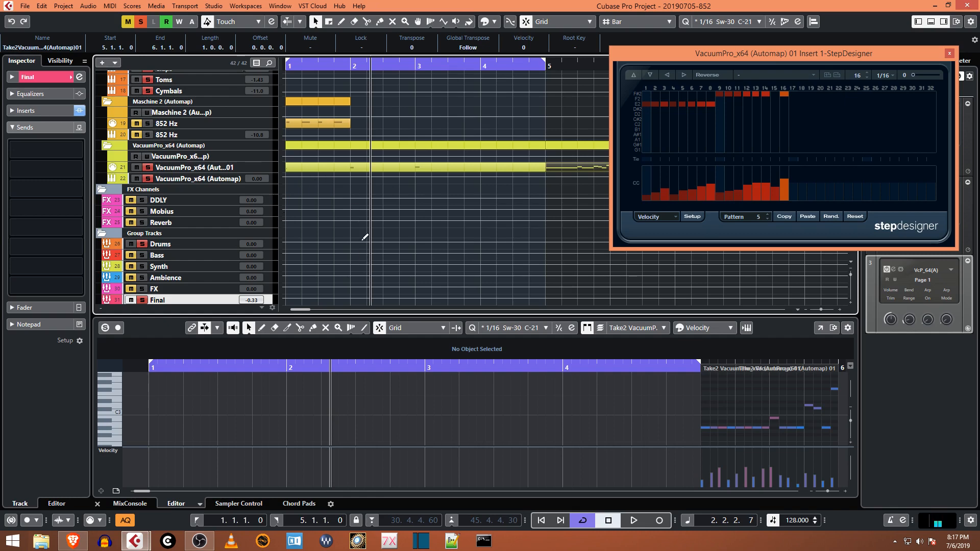
mouse_move(370, 241)
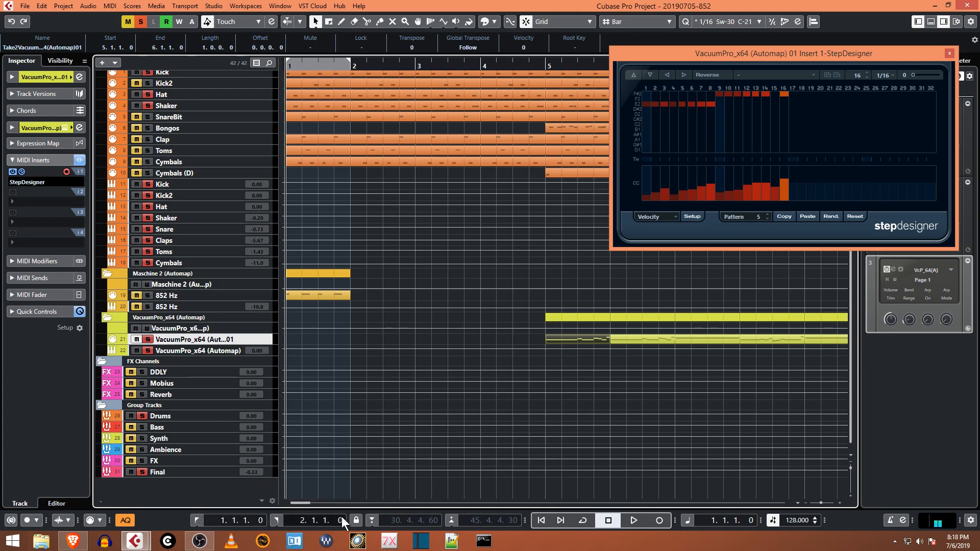
mouse_move(398, 529)
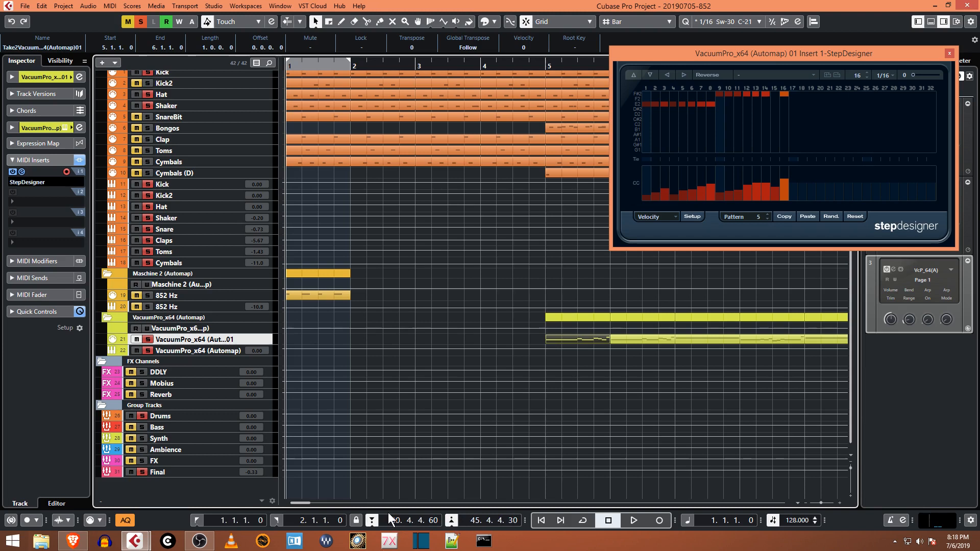
mouse_move(355, 521)
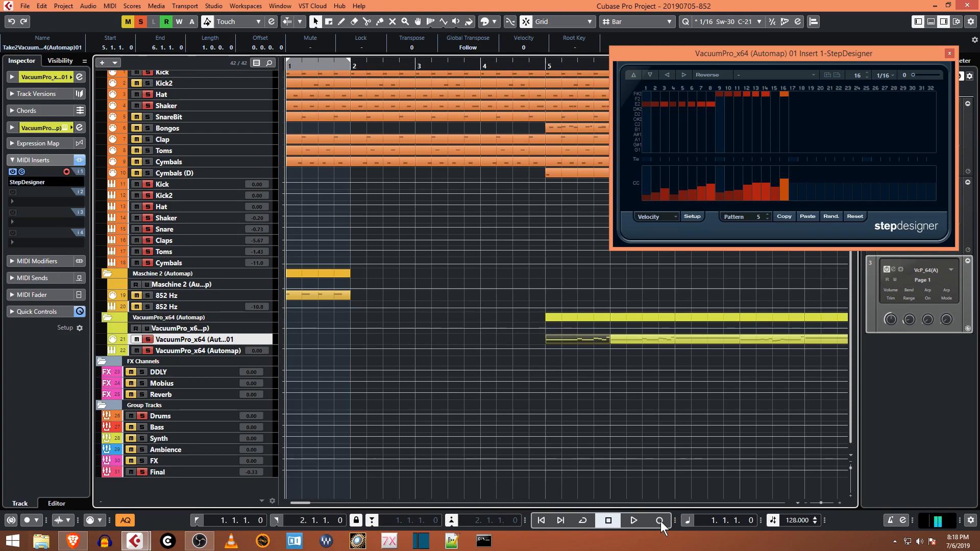
Step: Record the current pattern into bar 1, ending after one measure
click(657, 520)
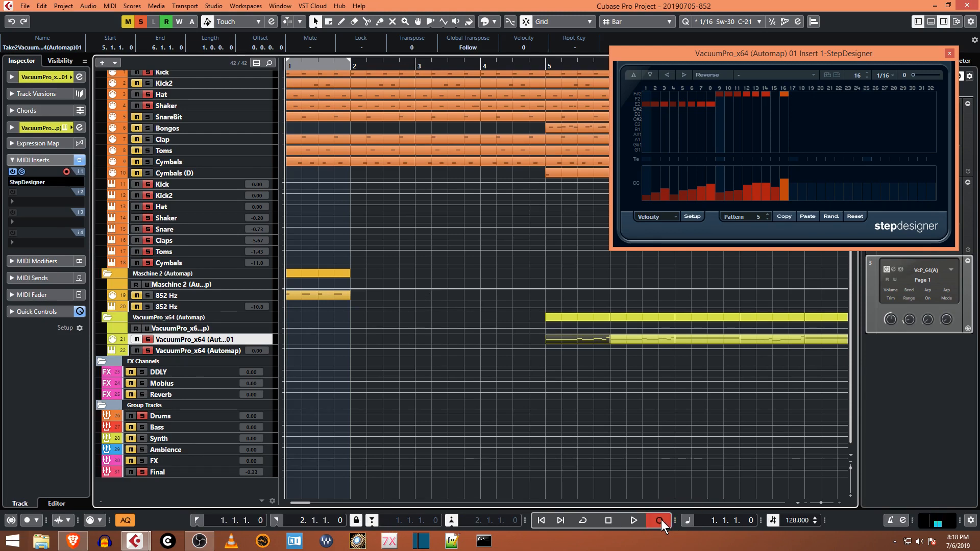
mouse_move(607, 520)
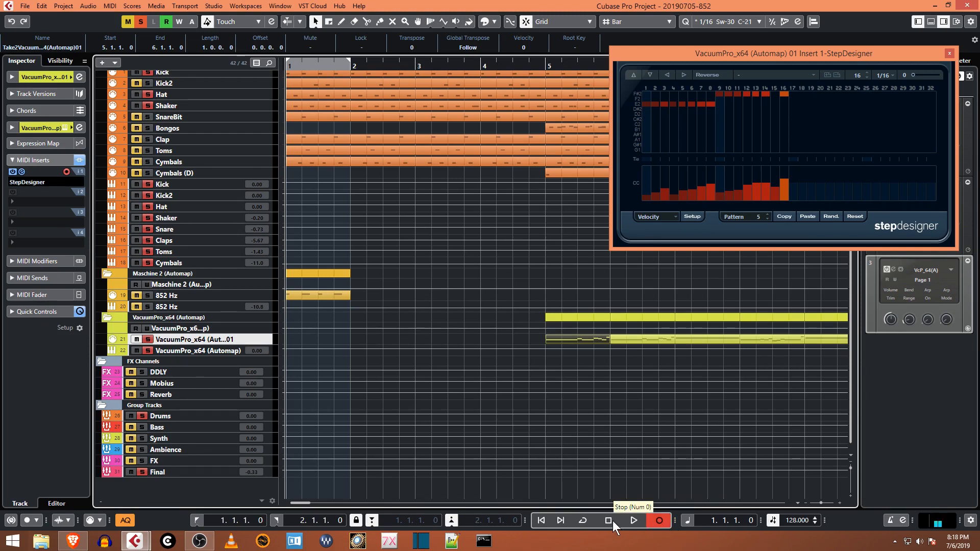
click(632, 520)
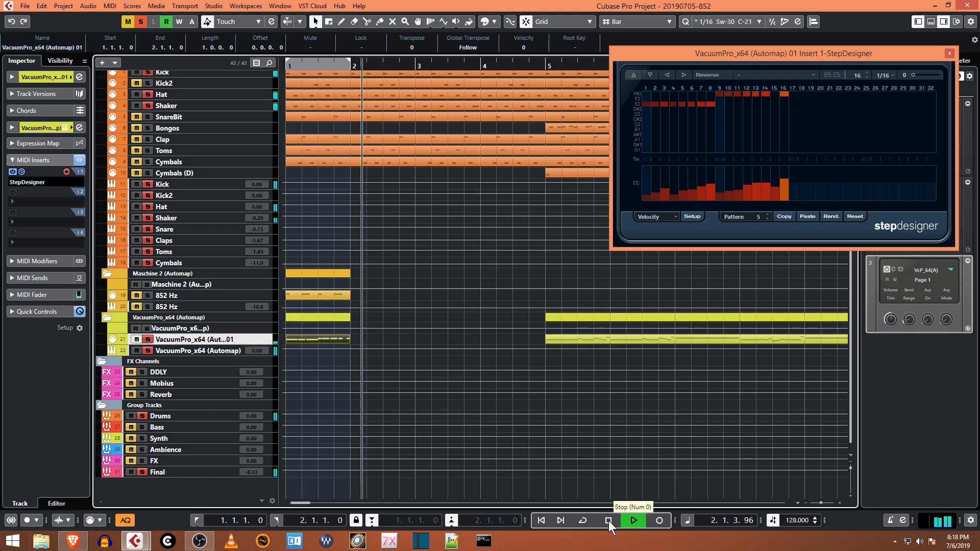
Step: Stop playback, move the recorded part later, and record the next pattern
click(609, 520)
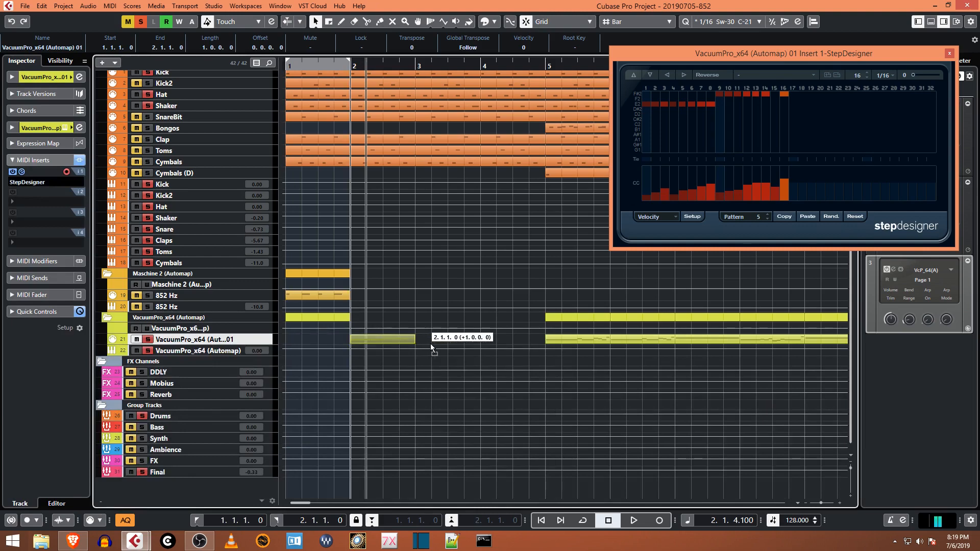
click(767, 220)
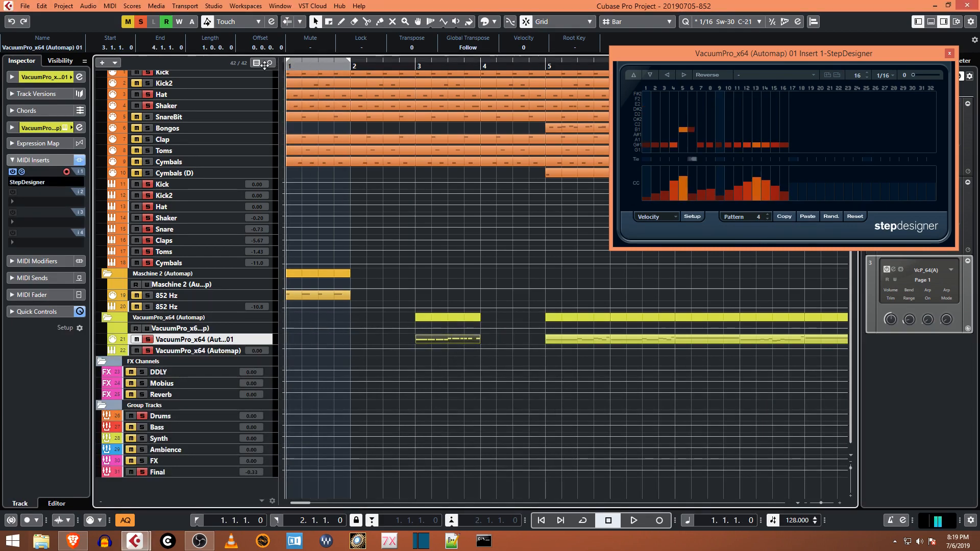
click(633, 520)
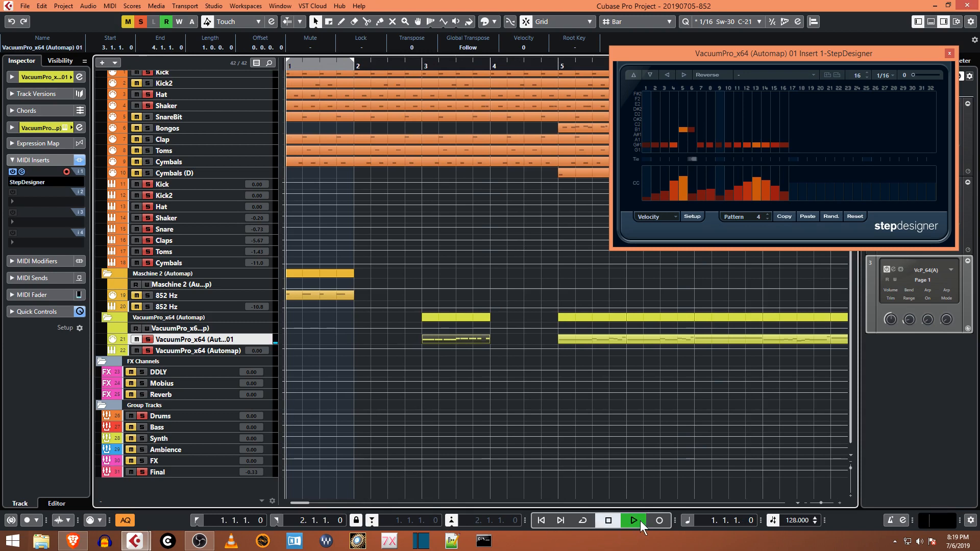
click(632, 520)
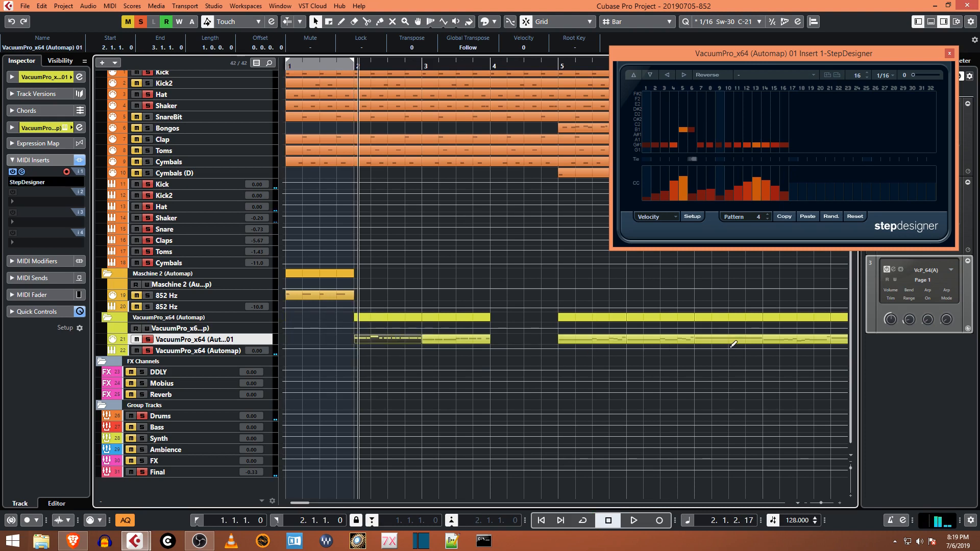
mouse_move(620, 330)
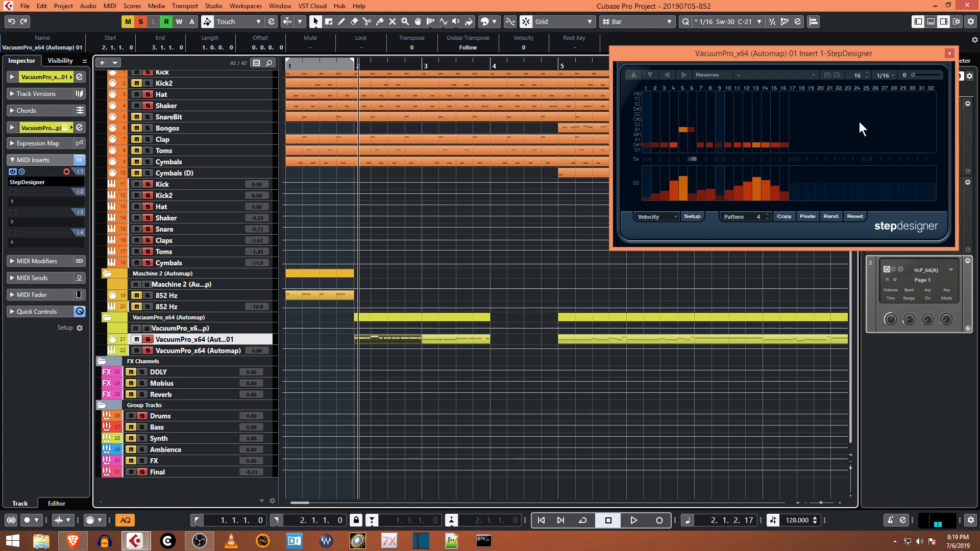
mouse_move(245, 269)
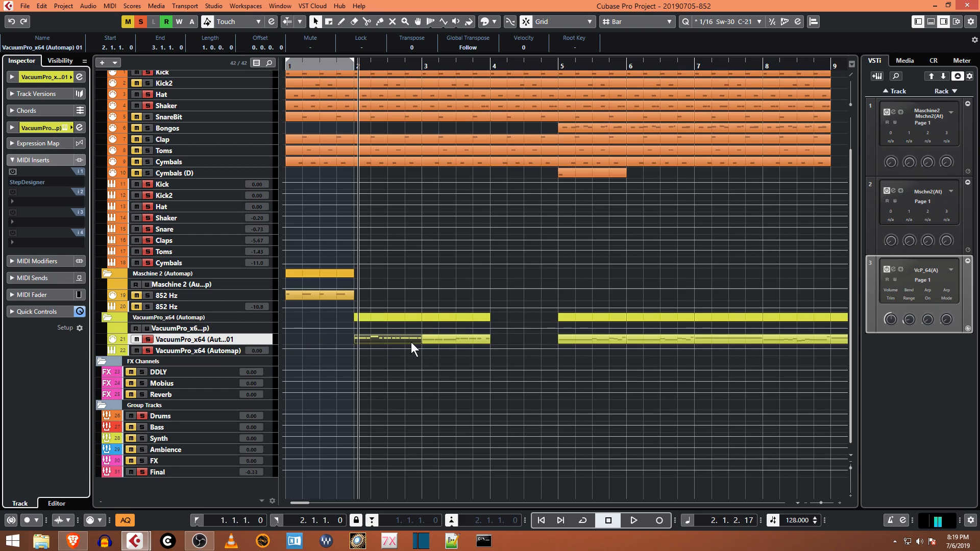
mouse_move(410, 348)
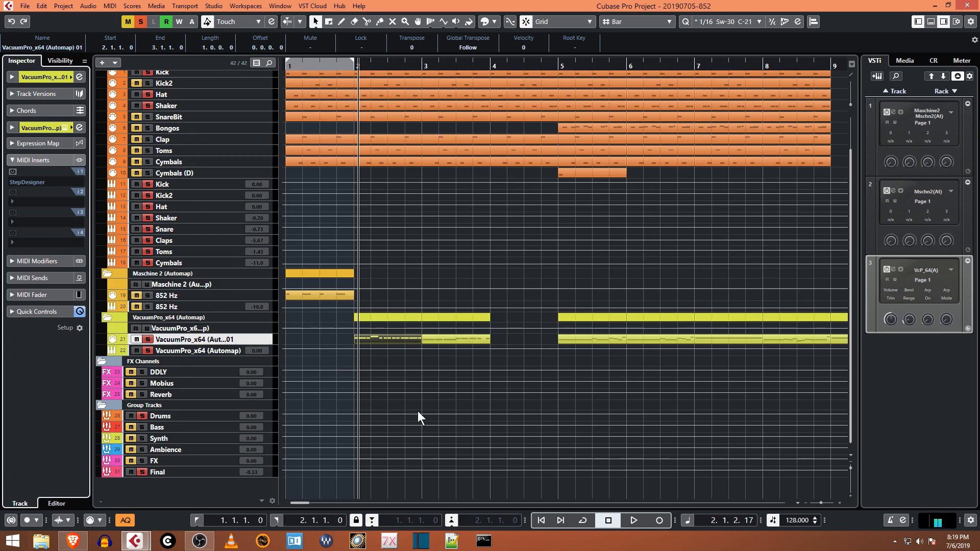
mouse_move(597, 518)
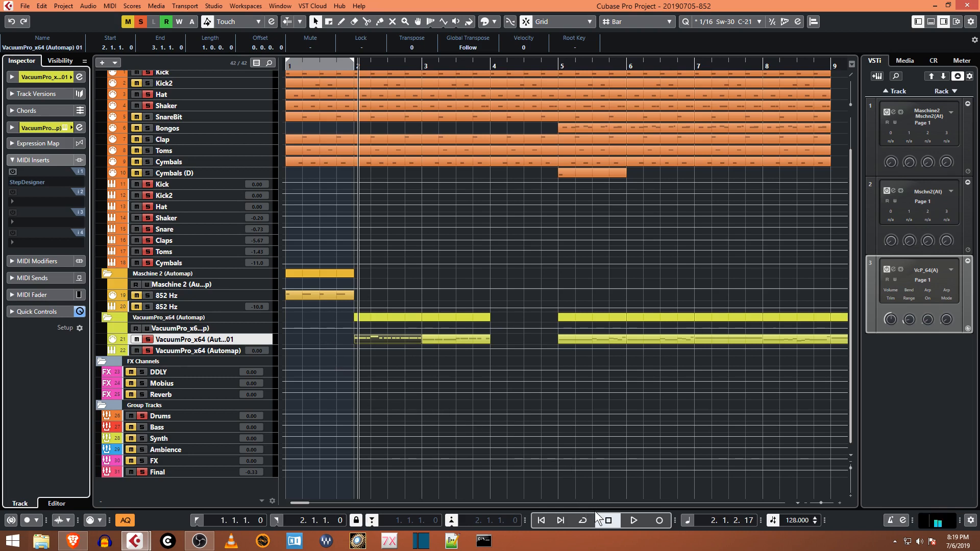